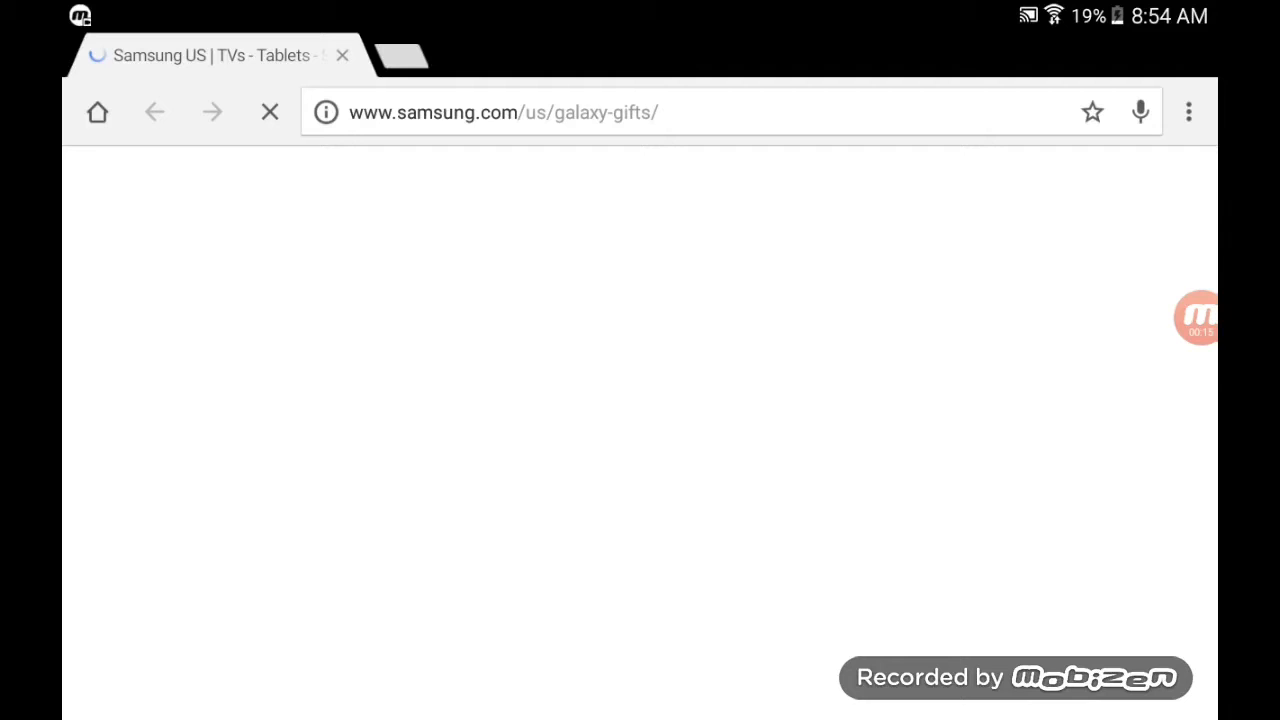
Step: Clear Chrome's address bar and open the Mobile bookmarks list
{"action": "left_click", "coordinate": [500, 112]}
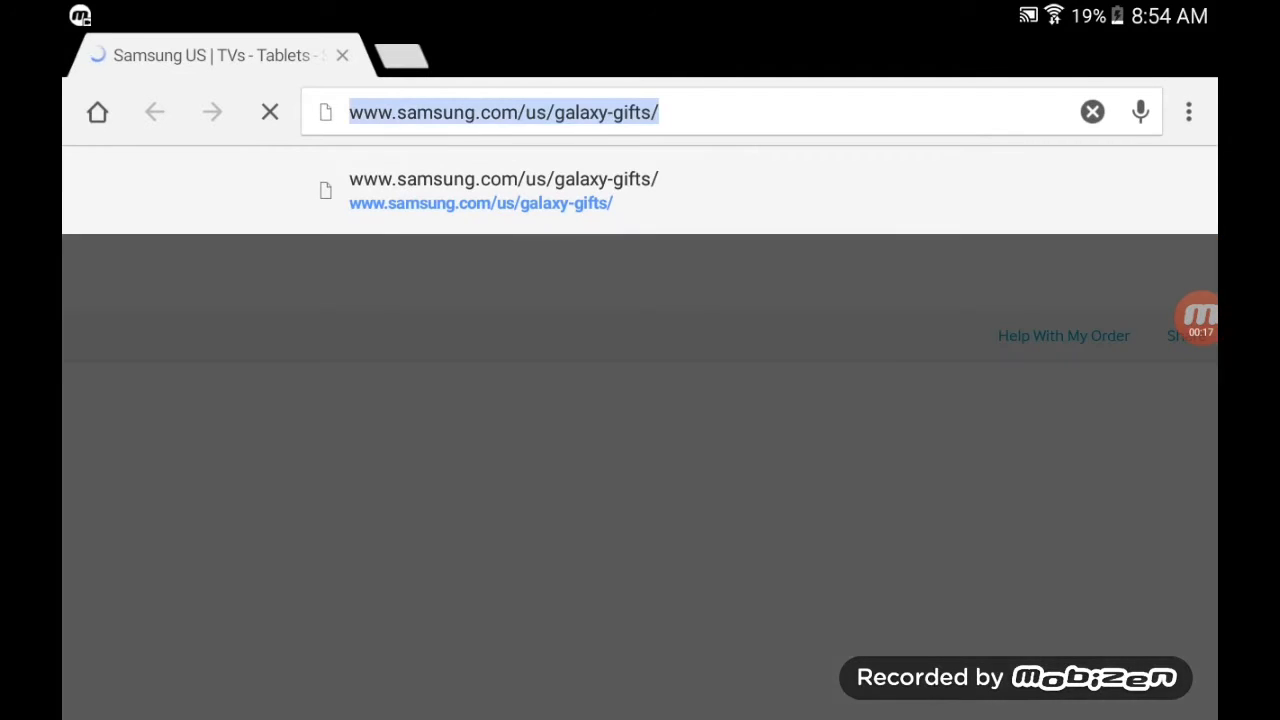
{"action": "left_click", "coordinate": [500, 111]}
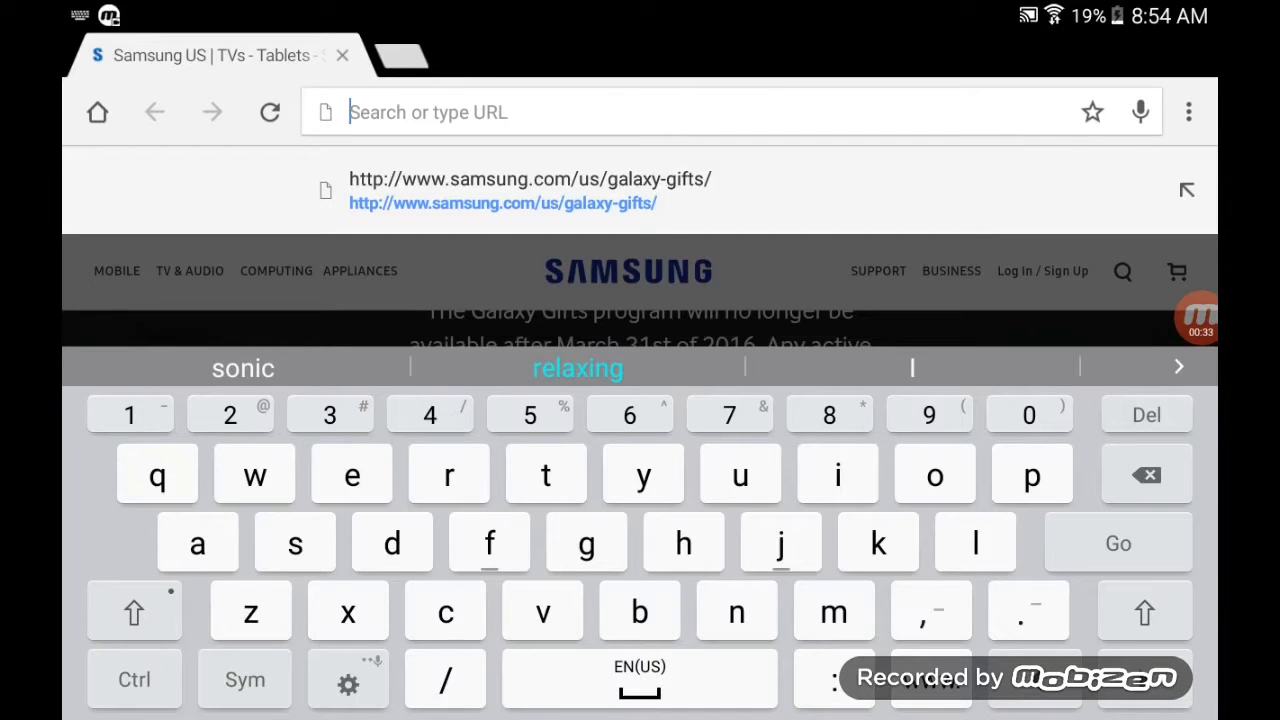
{"action": "left_click", "coordinate": [1183, 112]}
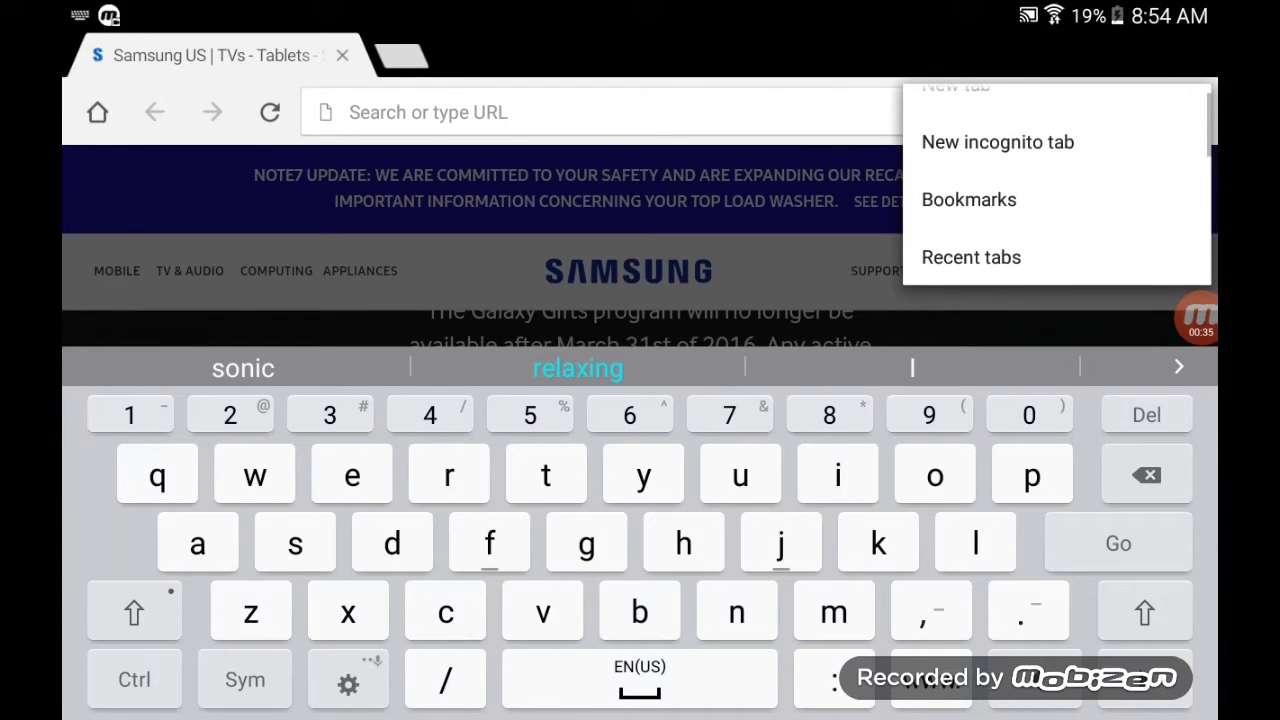
{"action": "left_click", "coordinate": [968, 199]}
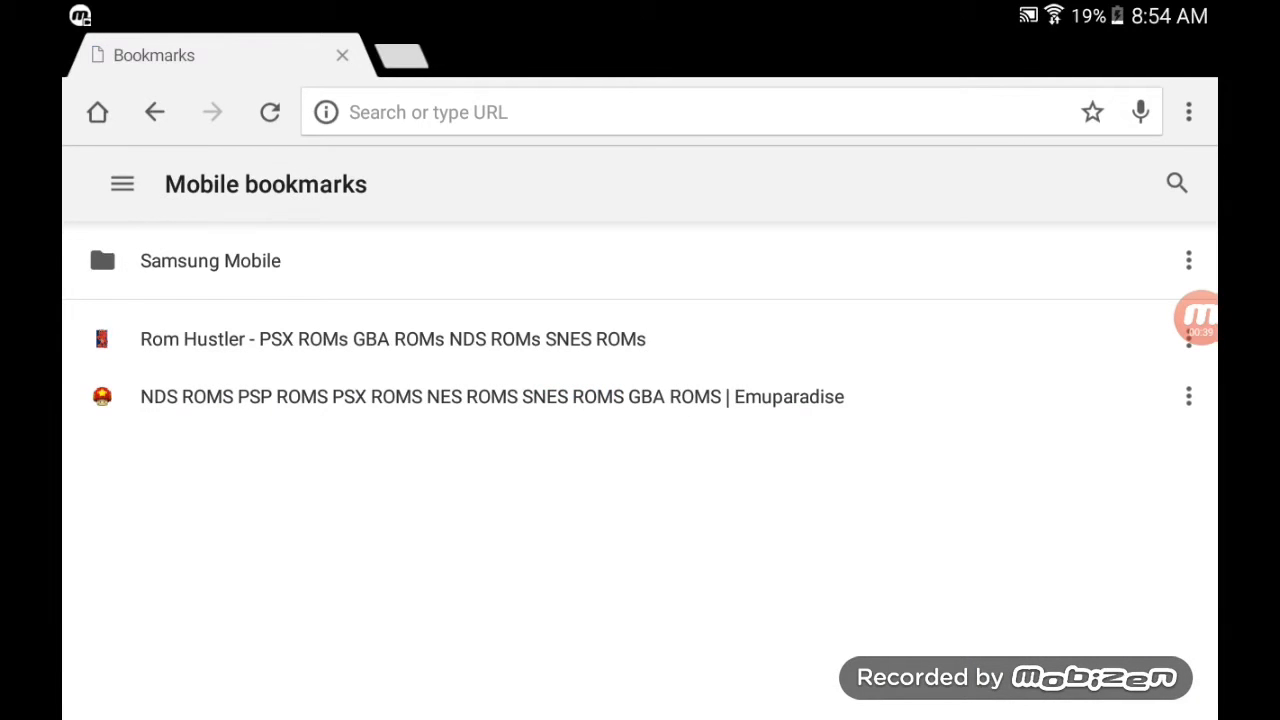
Step: Open the Emuparadise bookmark and go to its Emulators Section
{"action": "left_click", "coordinate": [491, 396]}
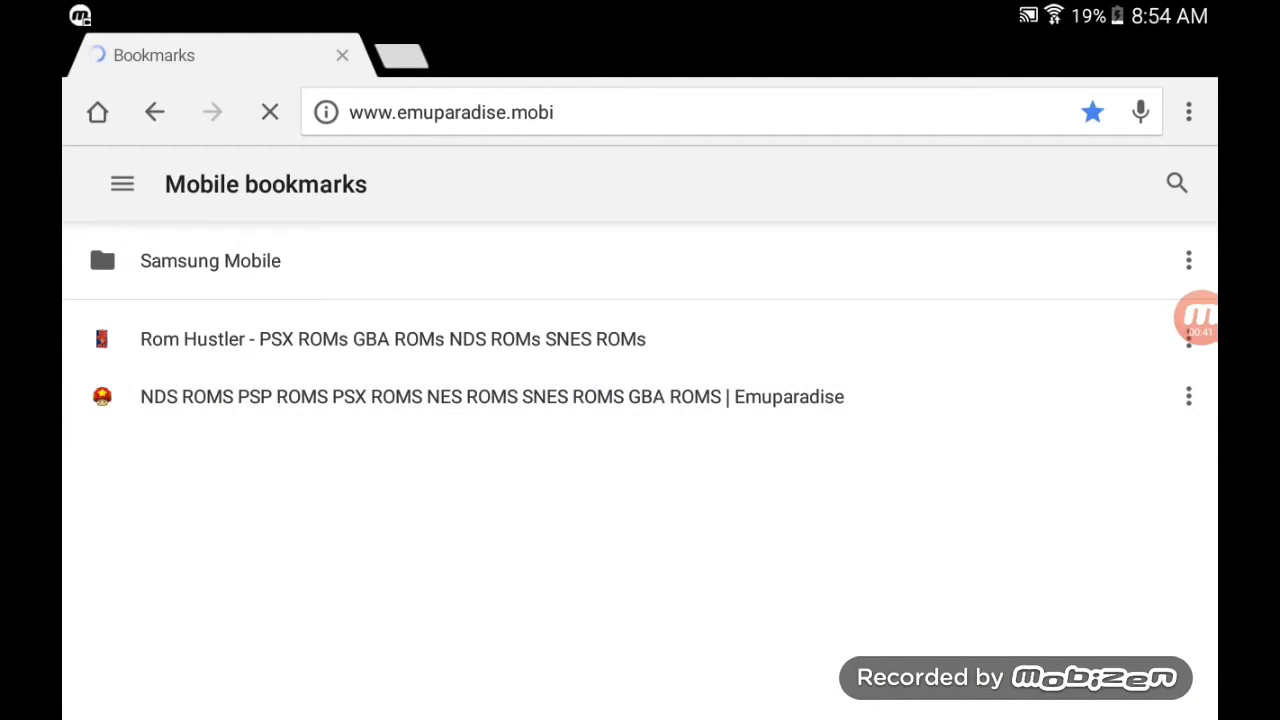
{"action": "left_click", "coordinate": [491, 397]}
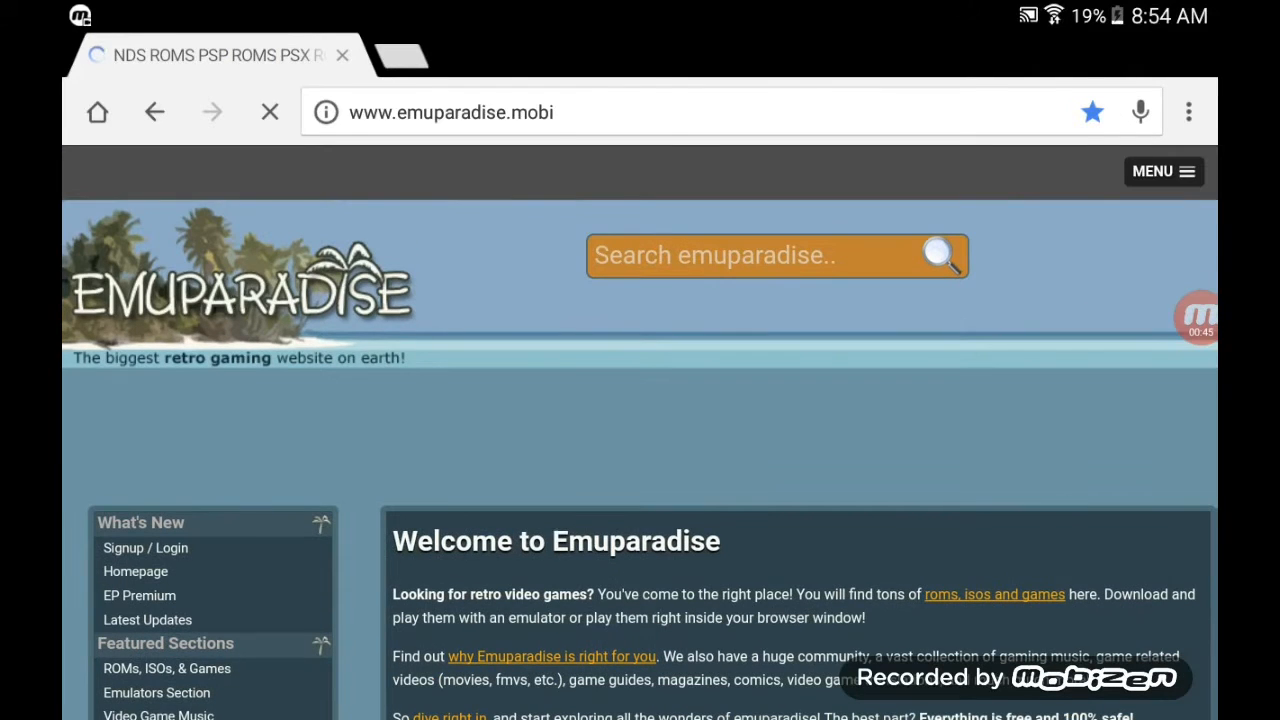
{"action": "scroll", "scroll_direction": "down", "scroll_amount": 3}
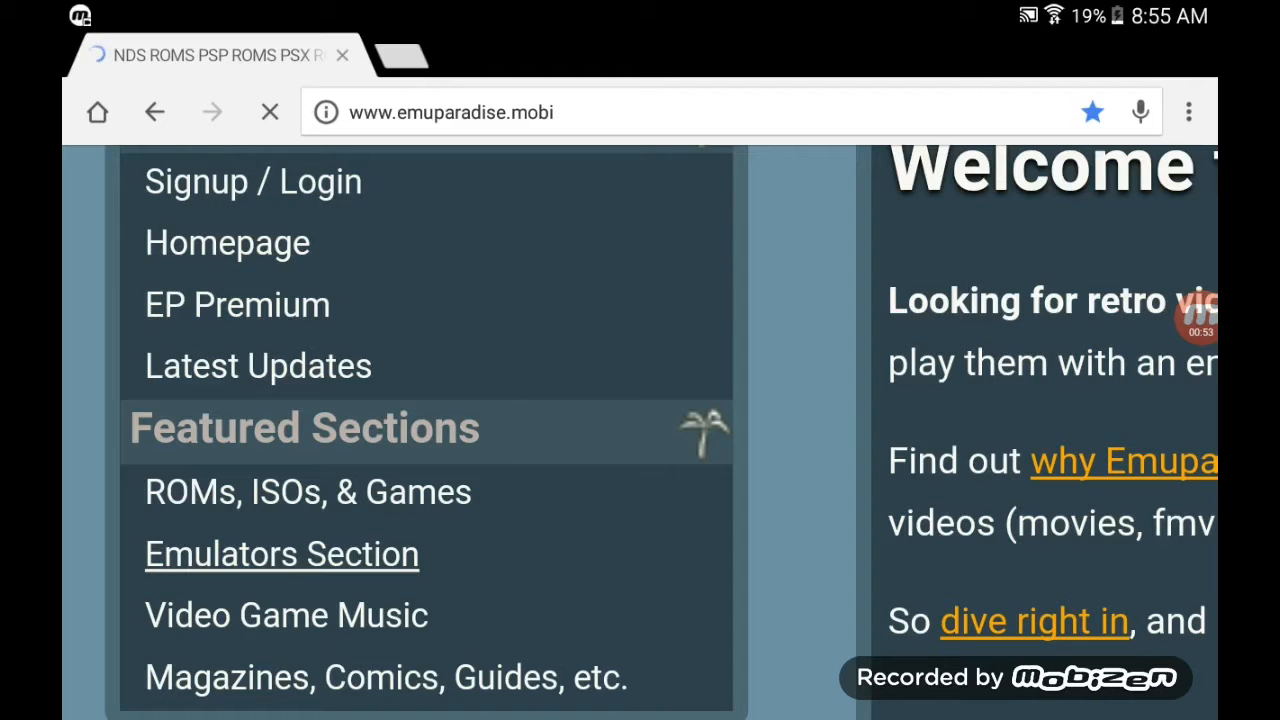
{"action": "left_click", "coordinate": [281, 554]}
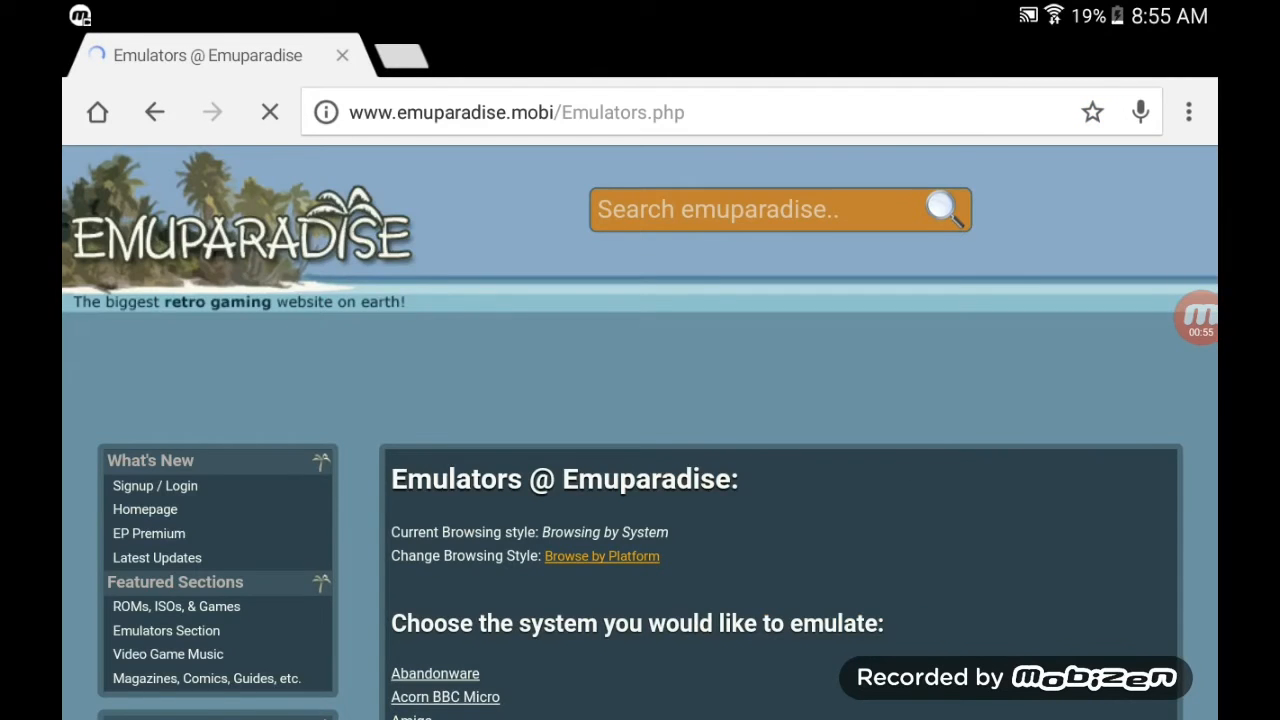
Step: Choose SNES emulators for Android and download Snes9x EX+ 1.5.34
{"action": "scroll", "scroll_direction": "down", "scroll_amount": 3}
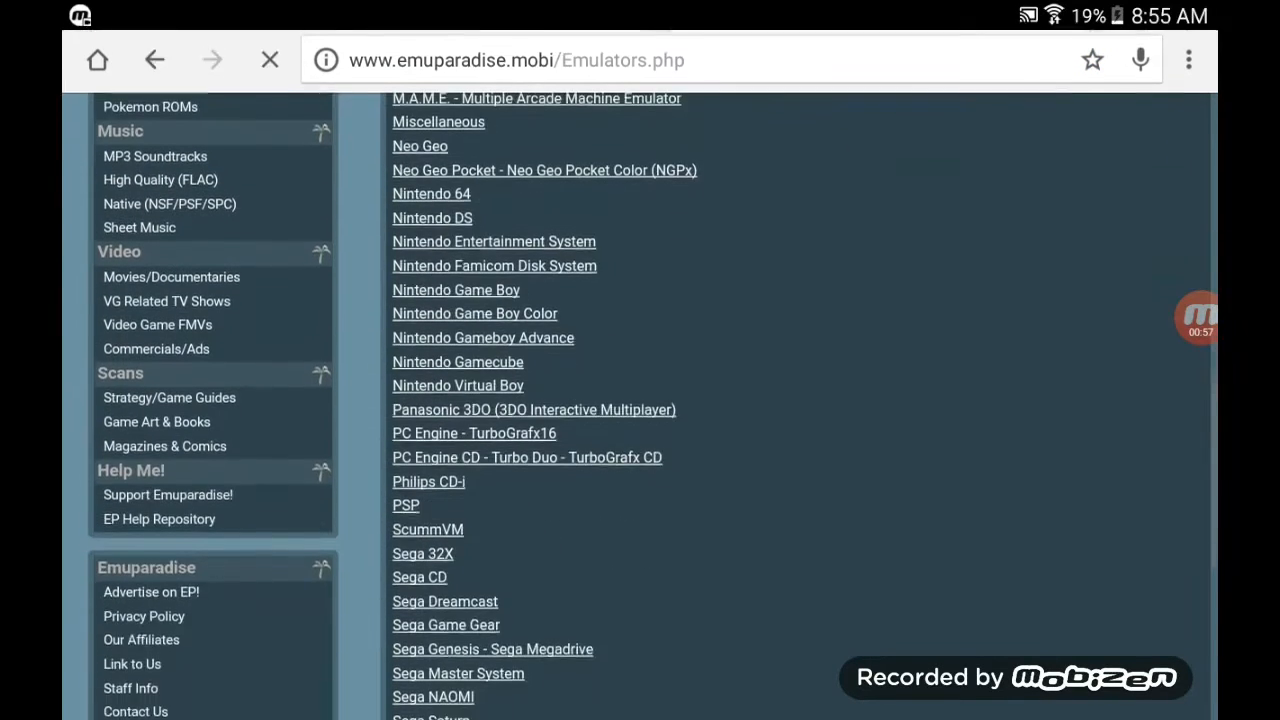
{"action": "scroll", "scroll_direction": "down", "scroll_amount": 3}
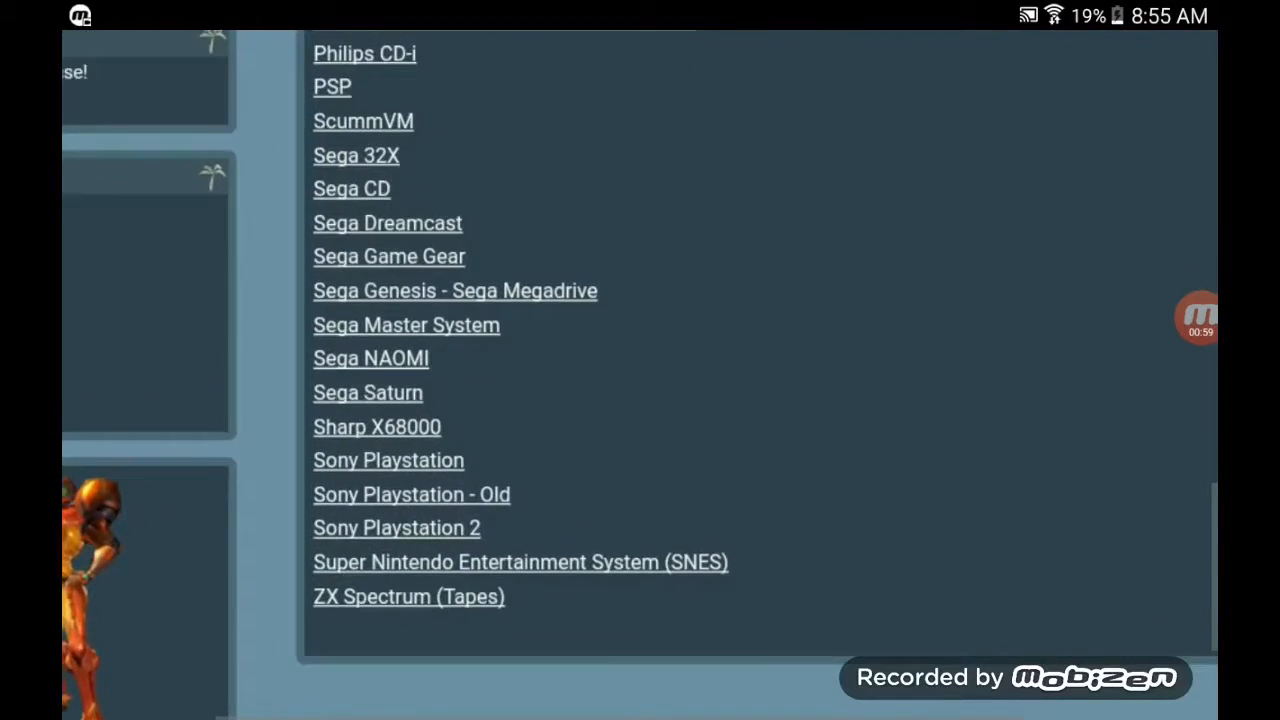
{"action": "scroll", "scroll_direction": "down", "scroll_amount": 3}
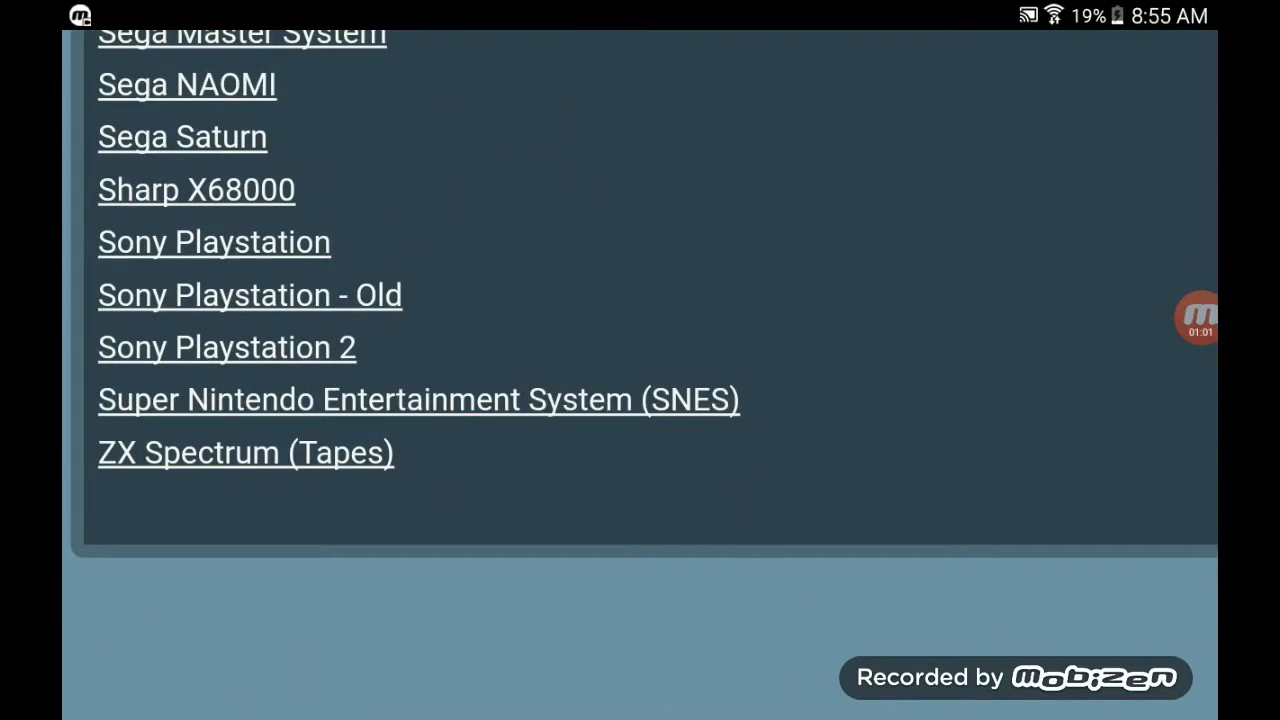
{"action": "left_click", "coordinate": [418, 399]}
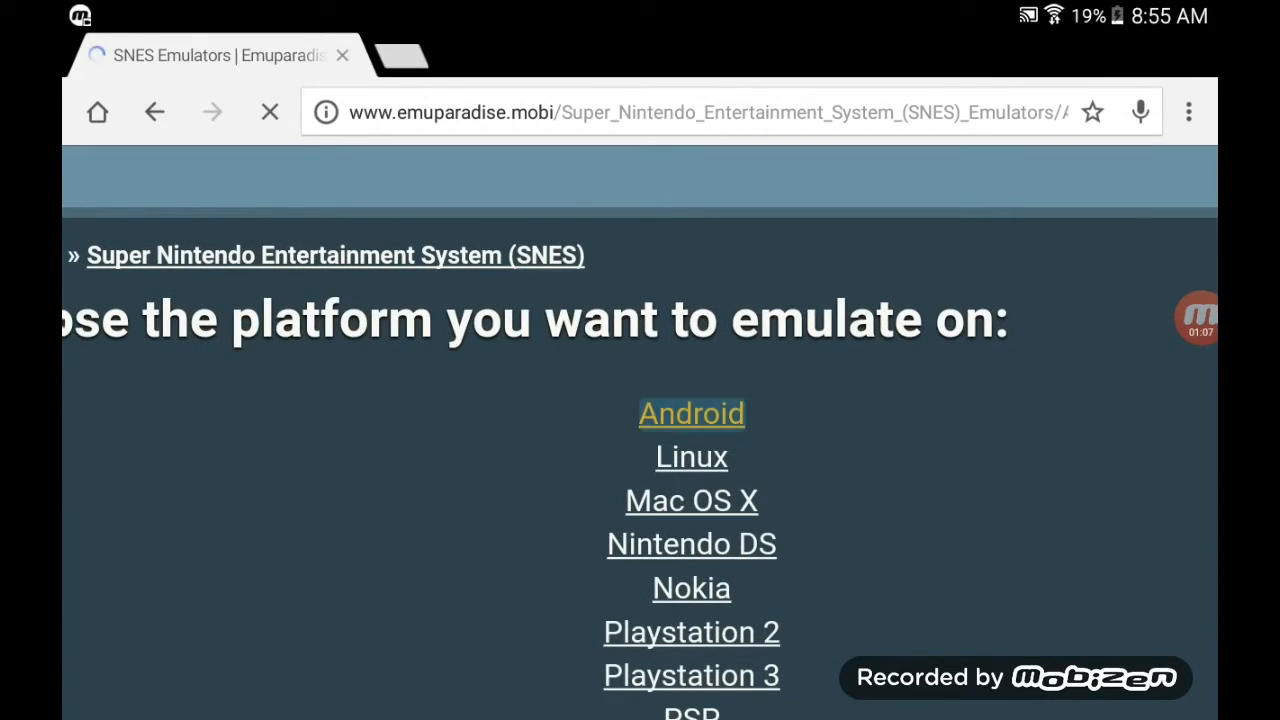
{"action": "left_click", "coordinate": [691, 413]}
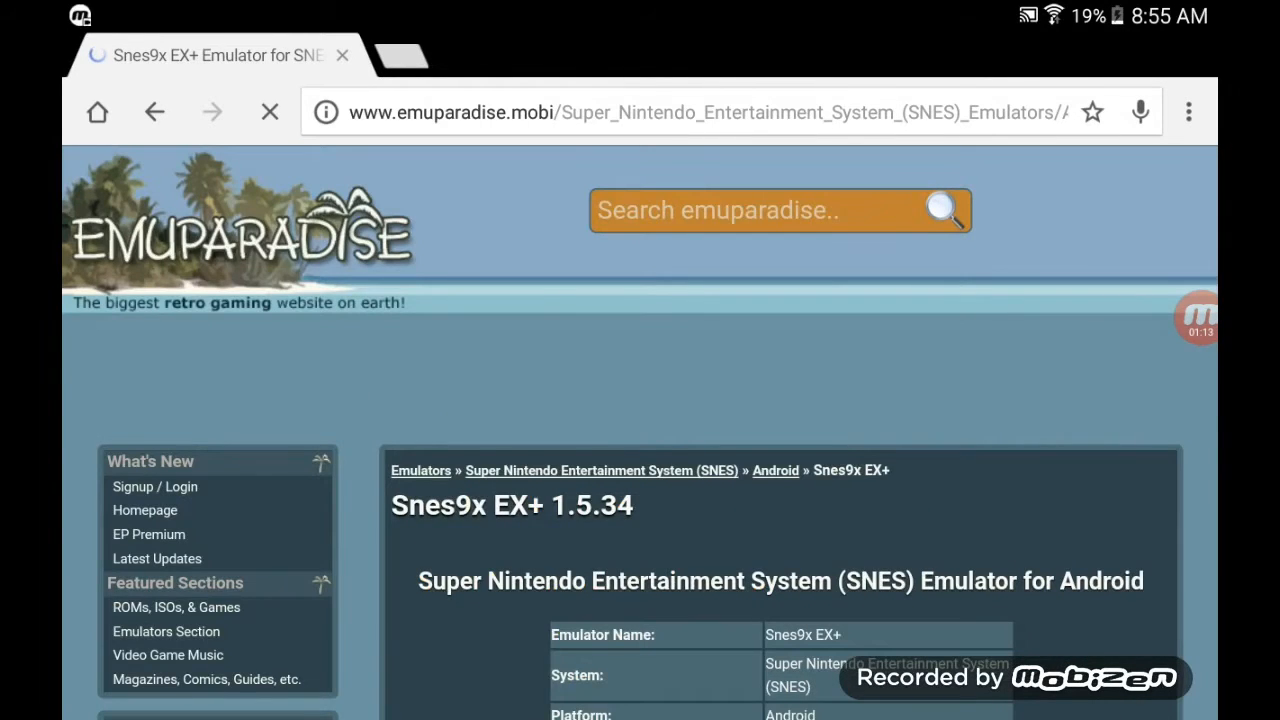
{"action": "scroll", "scroll_direction": "down", "scroll_amount": 3}
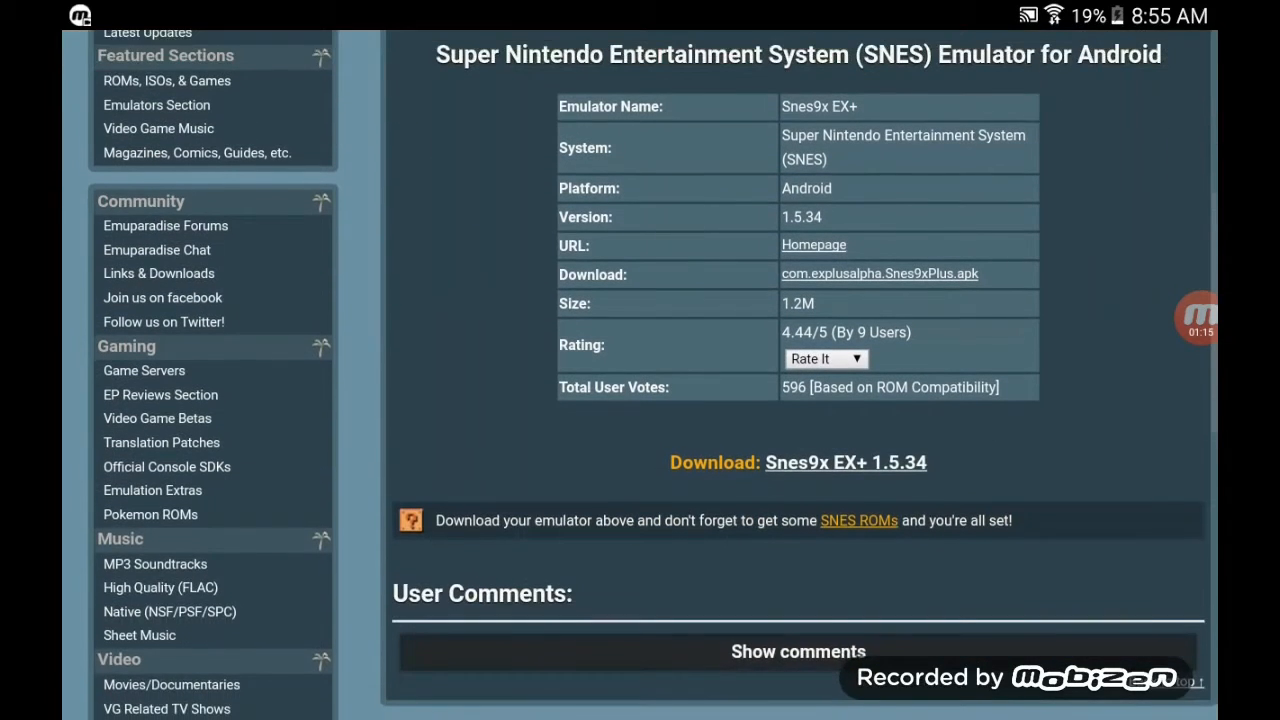
{"action": "left_click", "coordinate": [846, 463]}
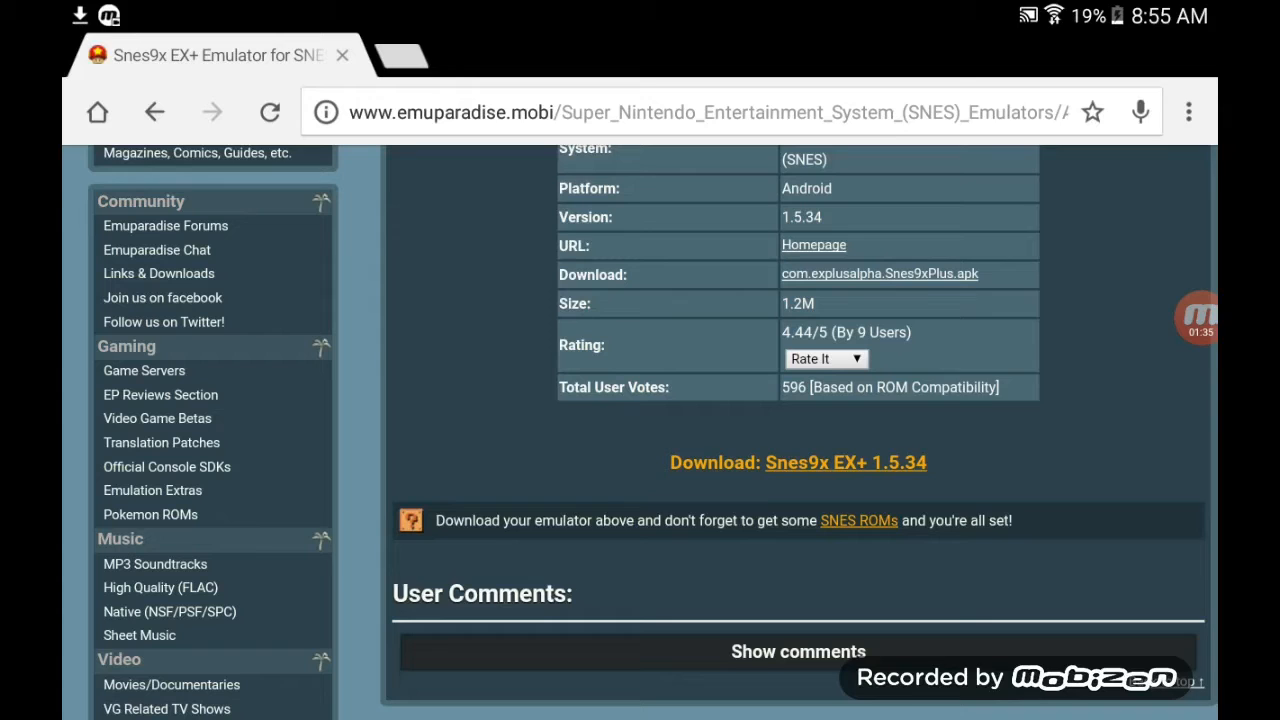
{"action": "left_click", "coordinate": [1184, 111]}
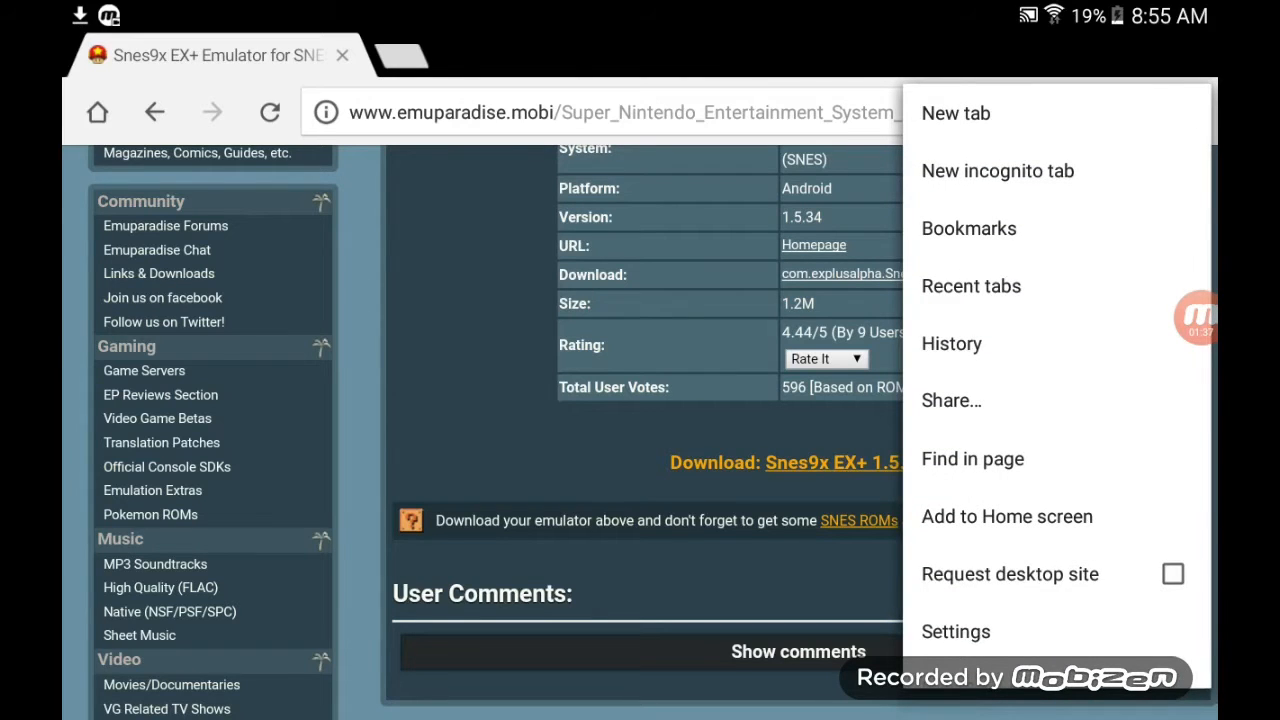
{"action": "left_click", "coordinate": [968, 228]}
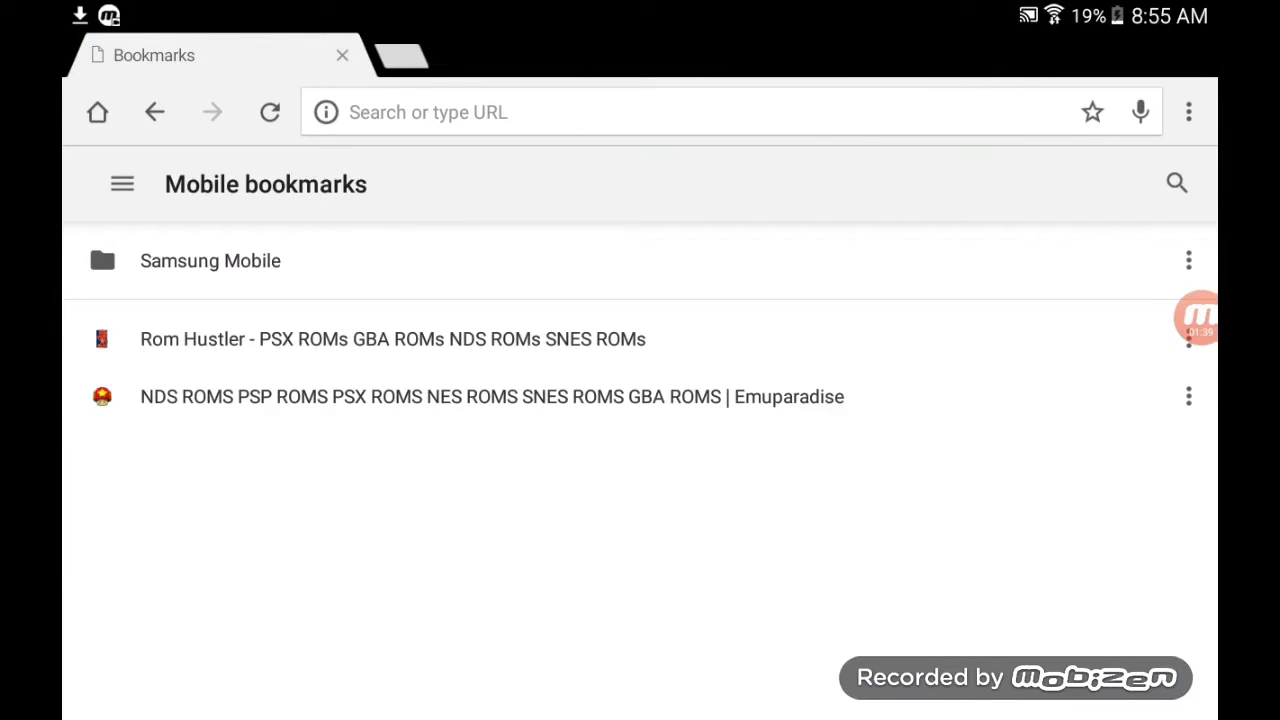
{"action": "left_click", "coordinate": [392, 338]}
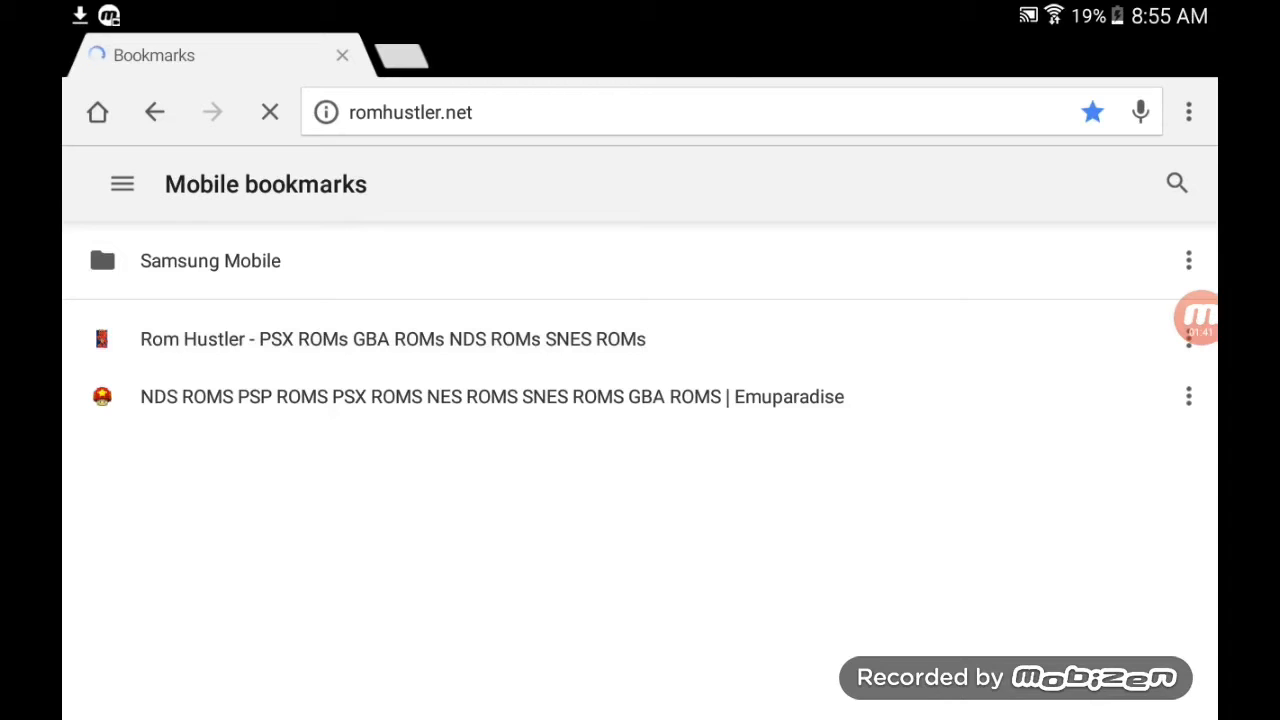
{"action": "left_click", "coordinate": [392, 338]}
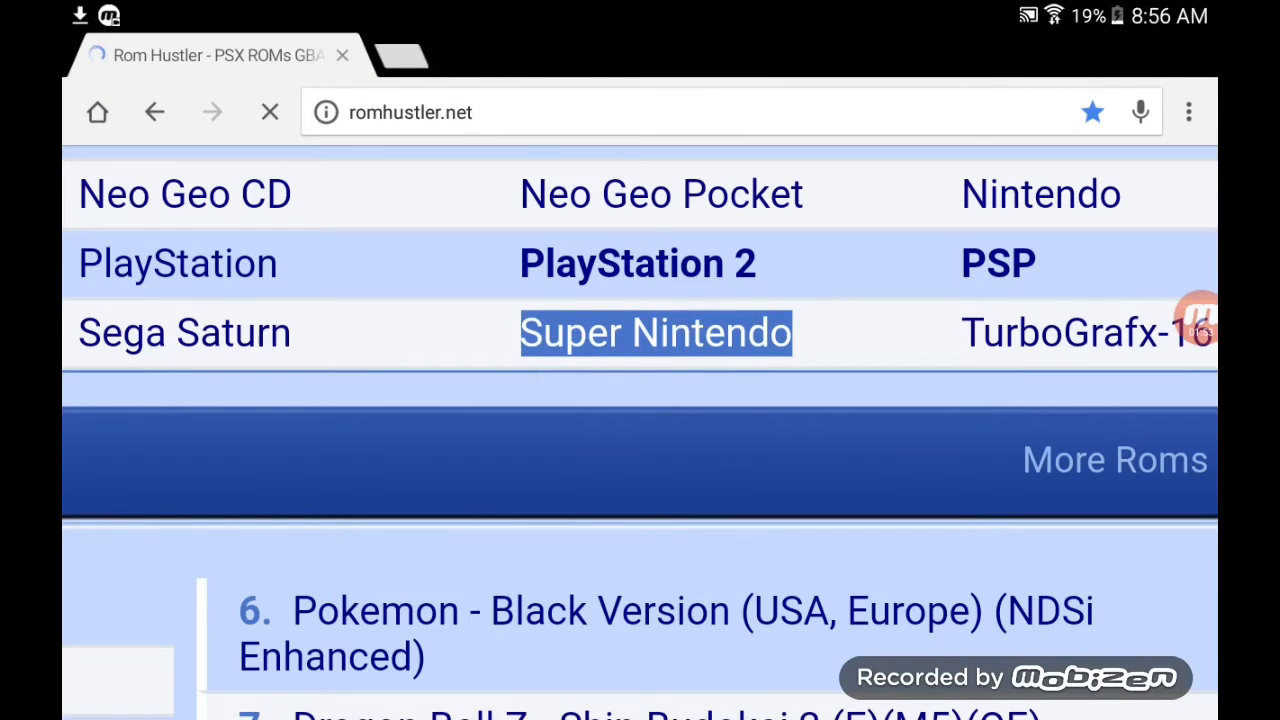
{"action": "left_click", "coordinate": [655, 332]}
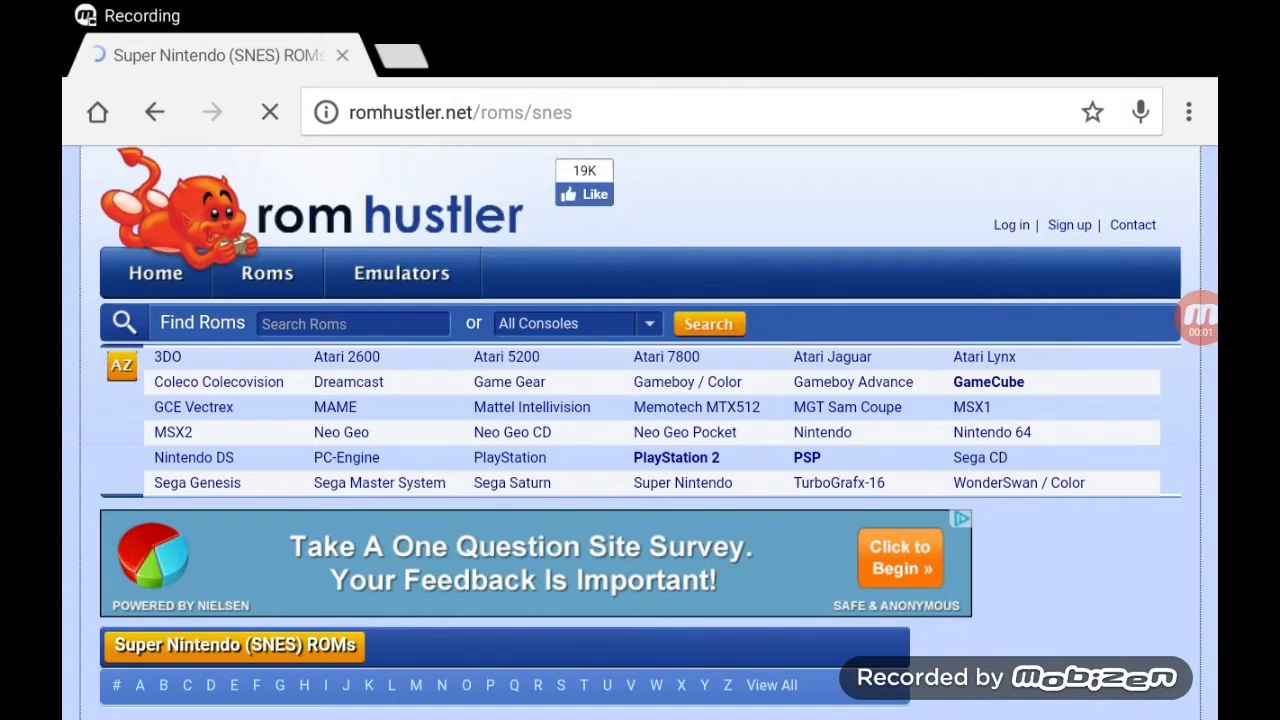
{"action": "scroll", "scroll_direction": "down", "scroll_amount": 3}
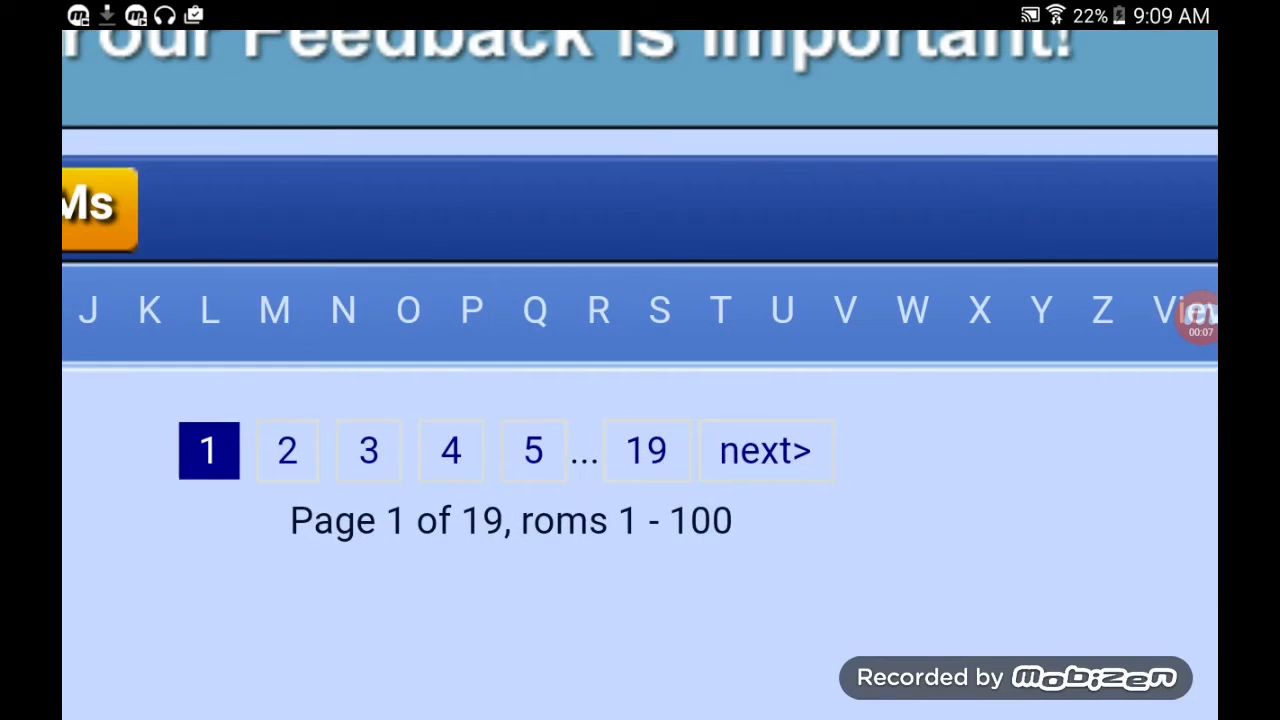
{"action": "left_click", "coordinate": [659, 310]}
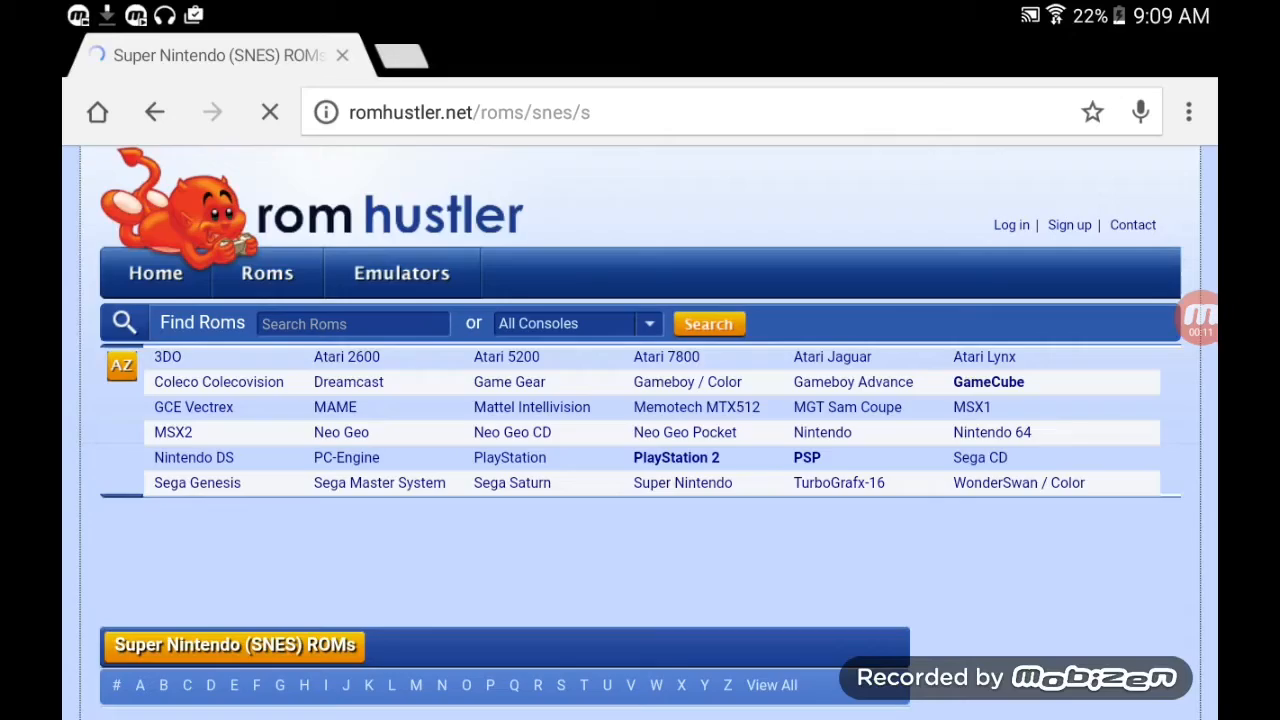
{"action": "scroll", "scroll_direction": "down", "scroll_amount": 3}
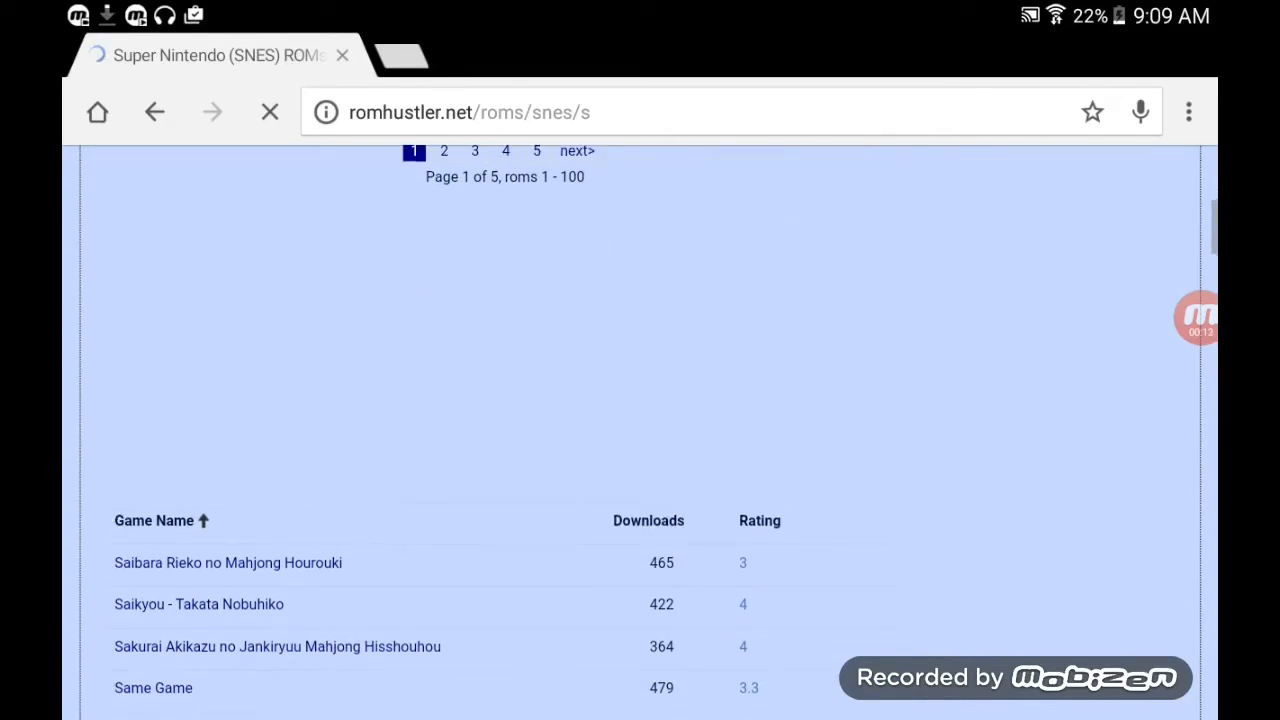
{"action": "scroll", "scroll_direction": "down", "scroll_amount": 3}
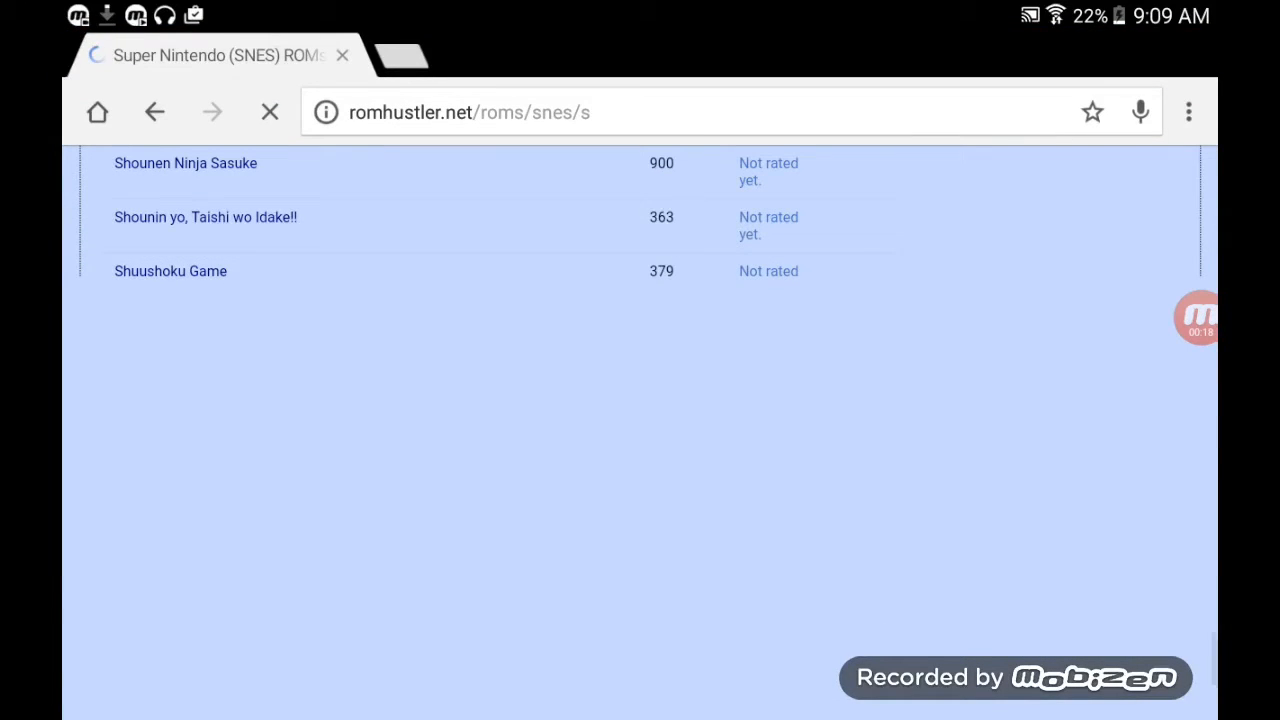
{"action": "scroll", "scroll_direction": "up", "scroll_amount": 3}
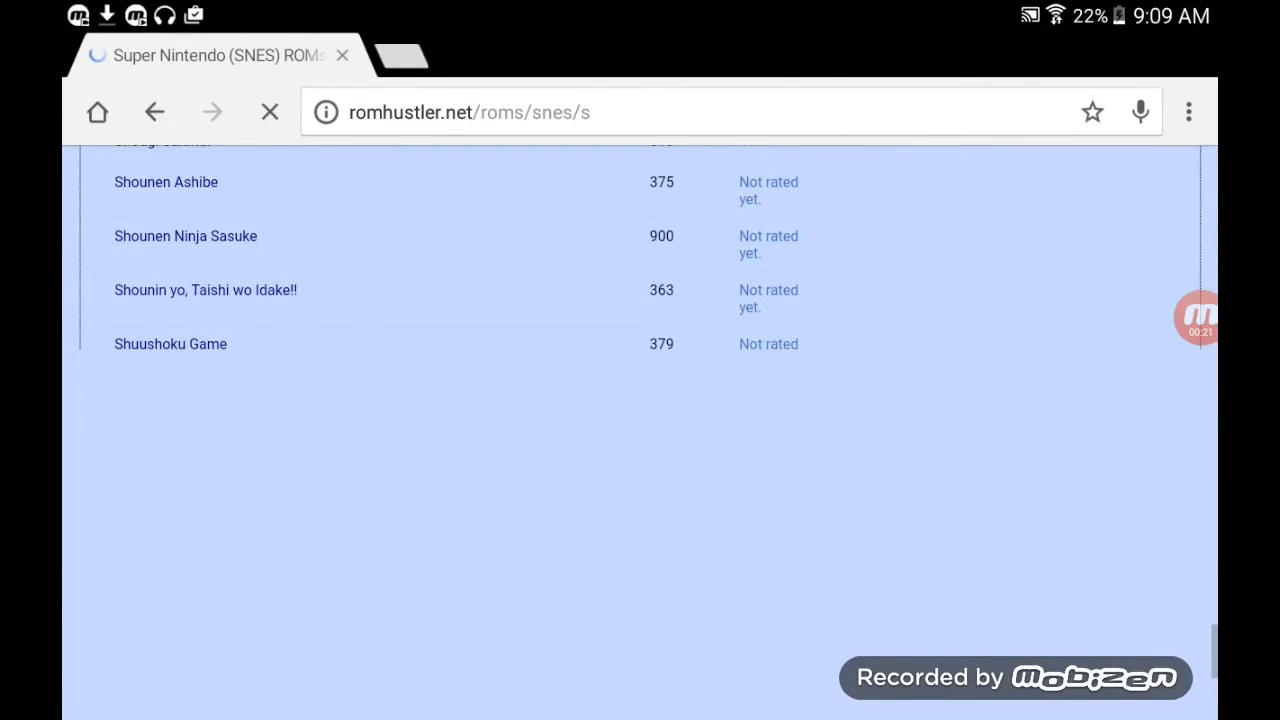
{"action": "scroll", "scroll_direction": "up", "scroll_amount": 3}
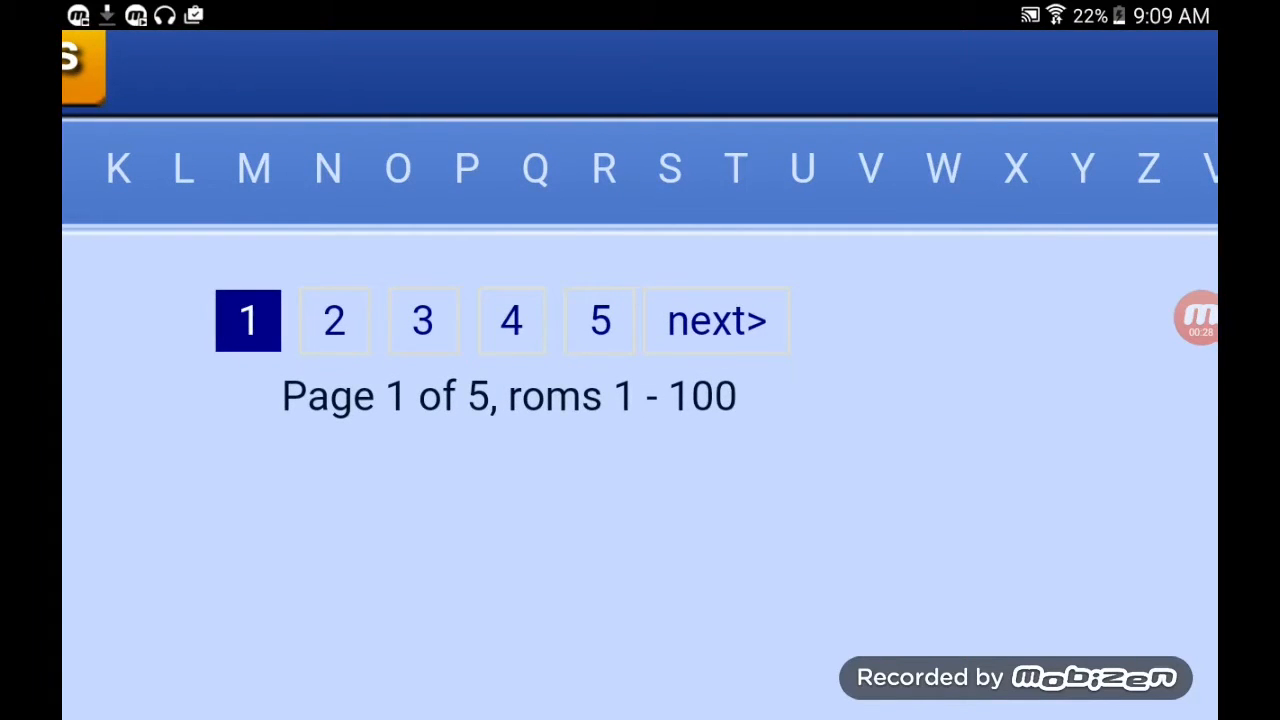
Step: From page 4 of the S ROM list, download Super Mario Kart.7z
{"action": "left_click", "coordinate": [511, 321]}
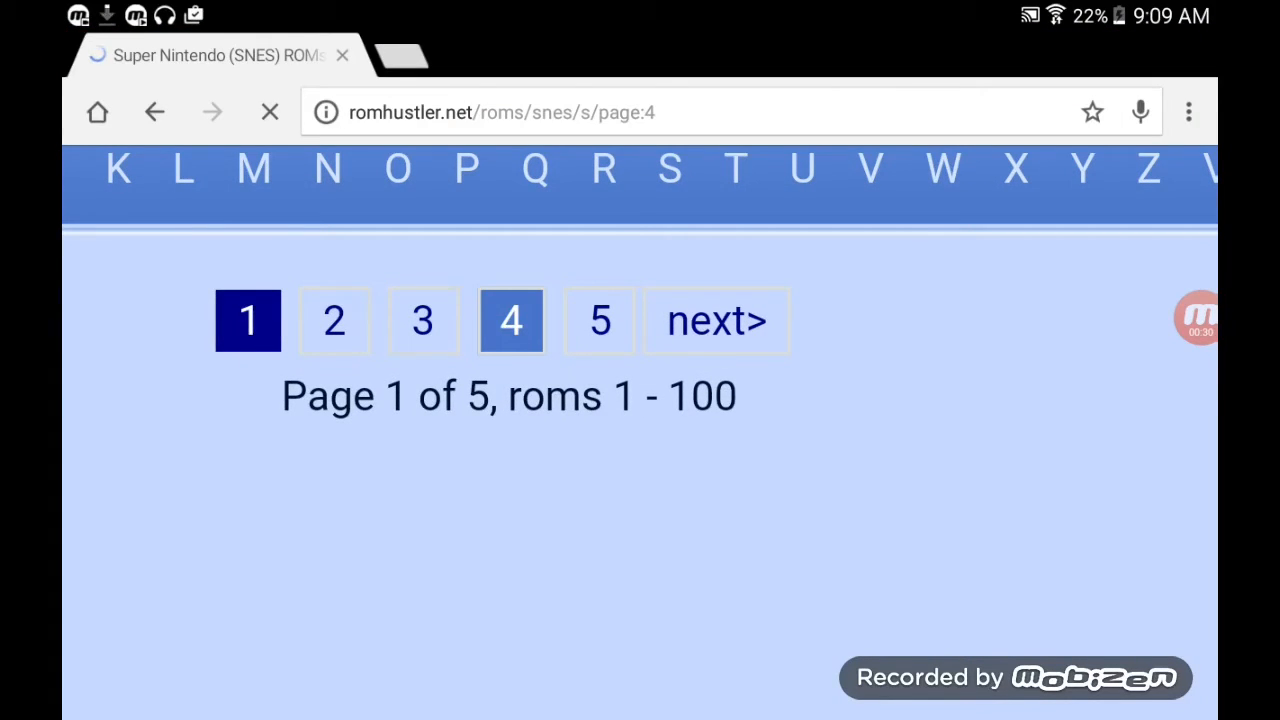
{"action": "left_click", "coordinate": [511, 320]}
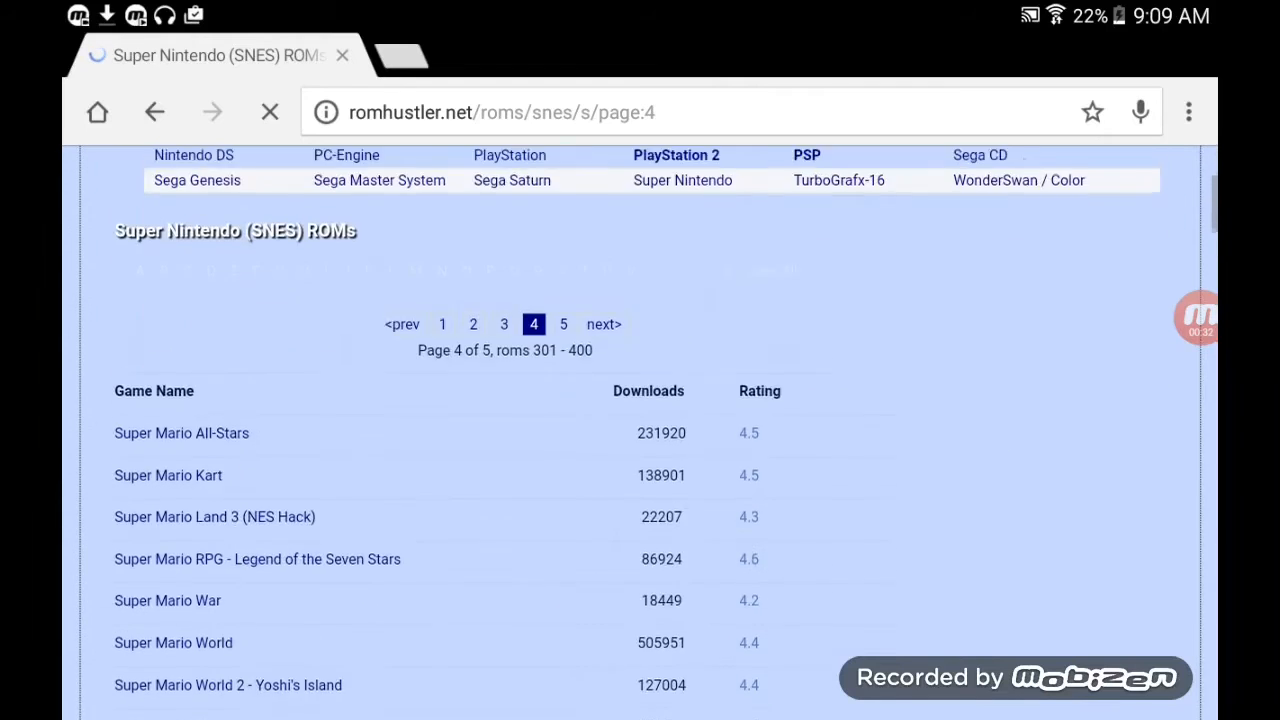
{"action": "scroll", "scroll_direction": "down", "scroll_amount": 3}
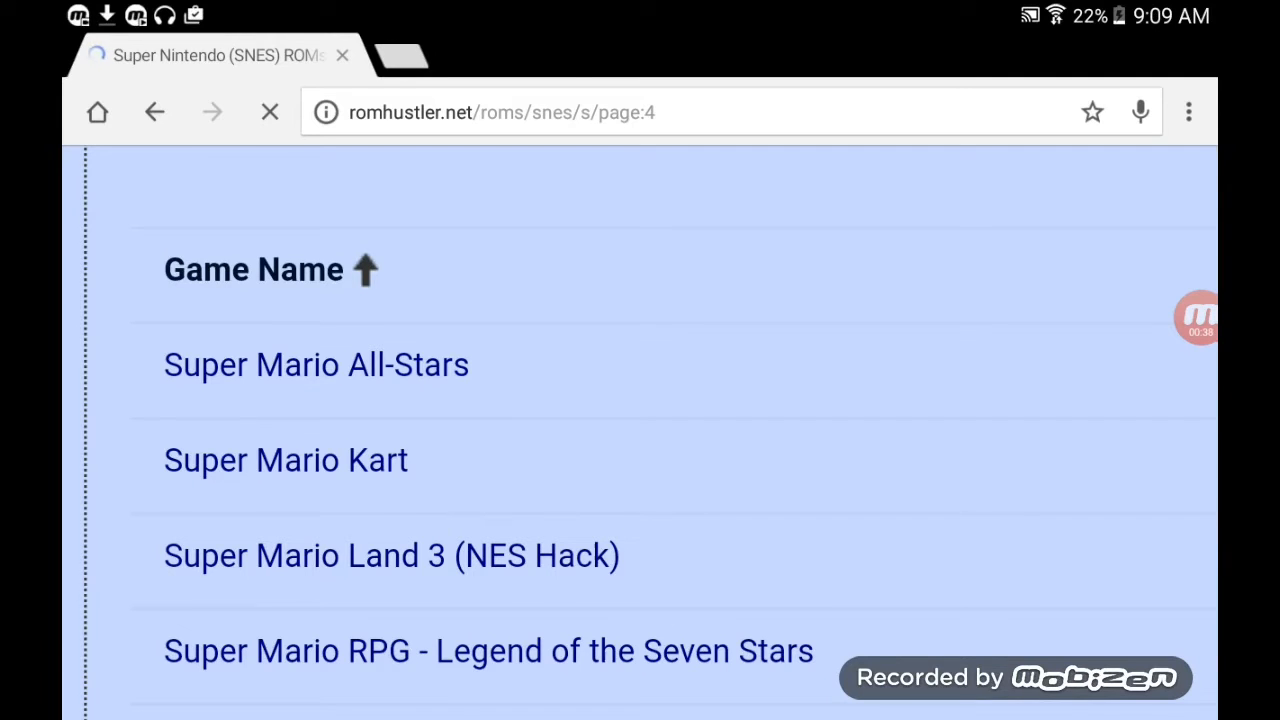
{"action": "left_click", "coordinate": [283, 459]}
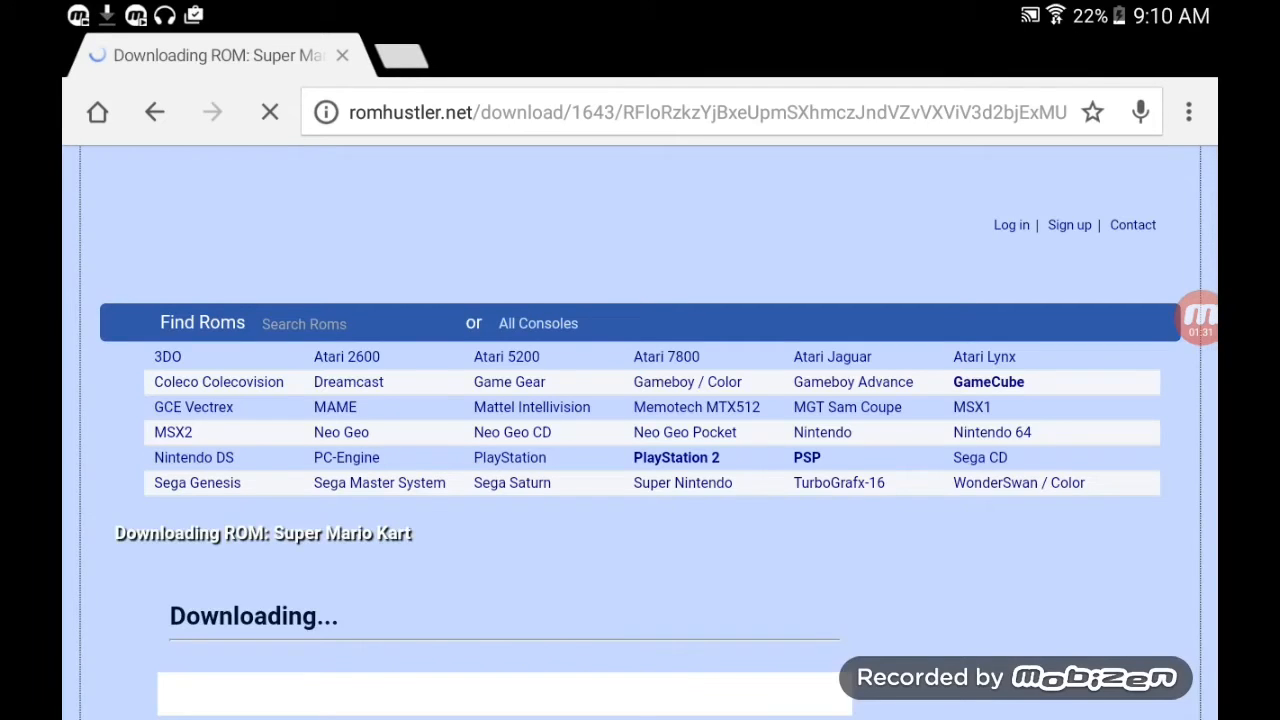
{"action": "scroll", "scroll_direction": "down", "scroll_amount": 3}
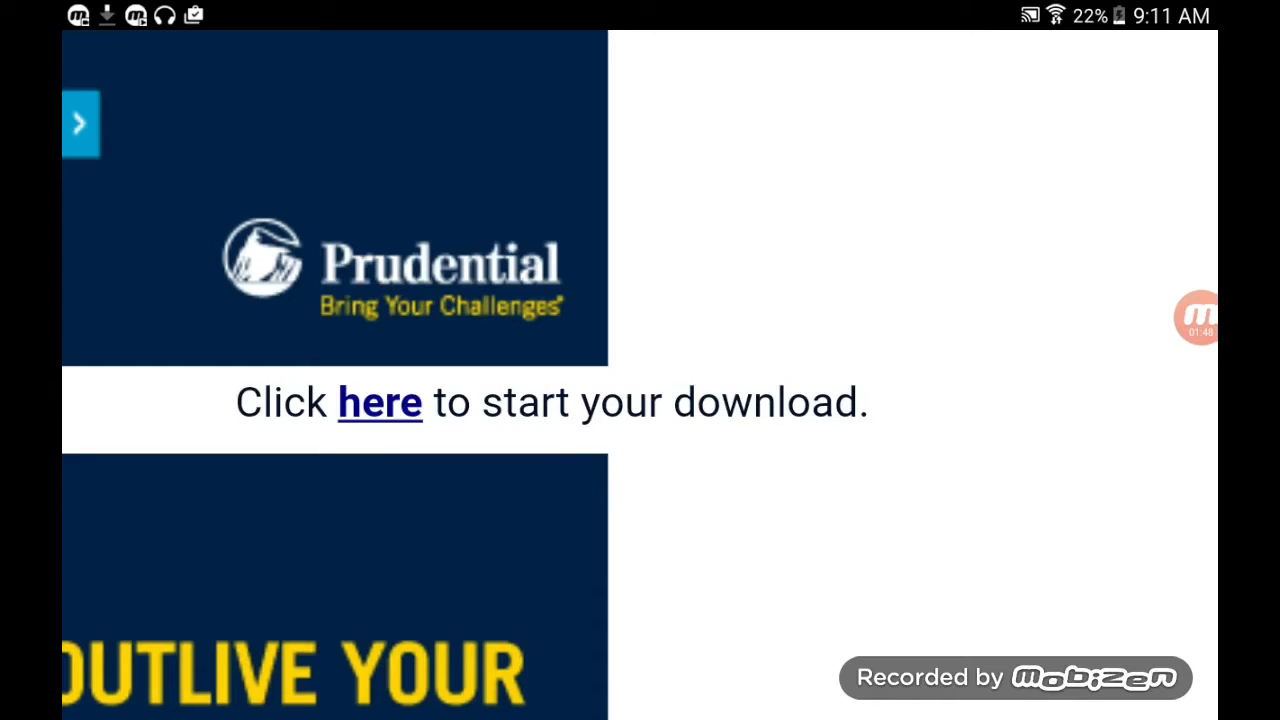
{"action": "left_click", "coordinate": [379, 402]}
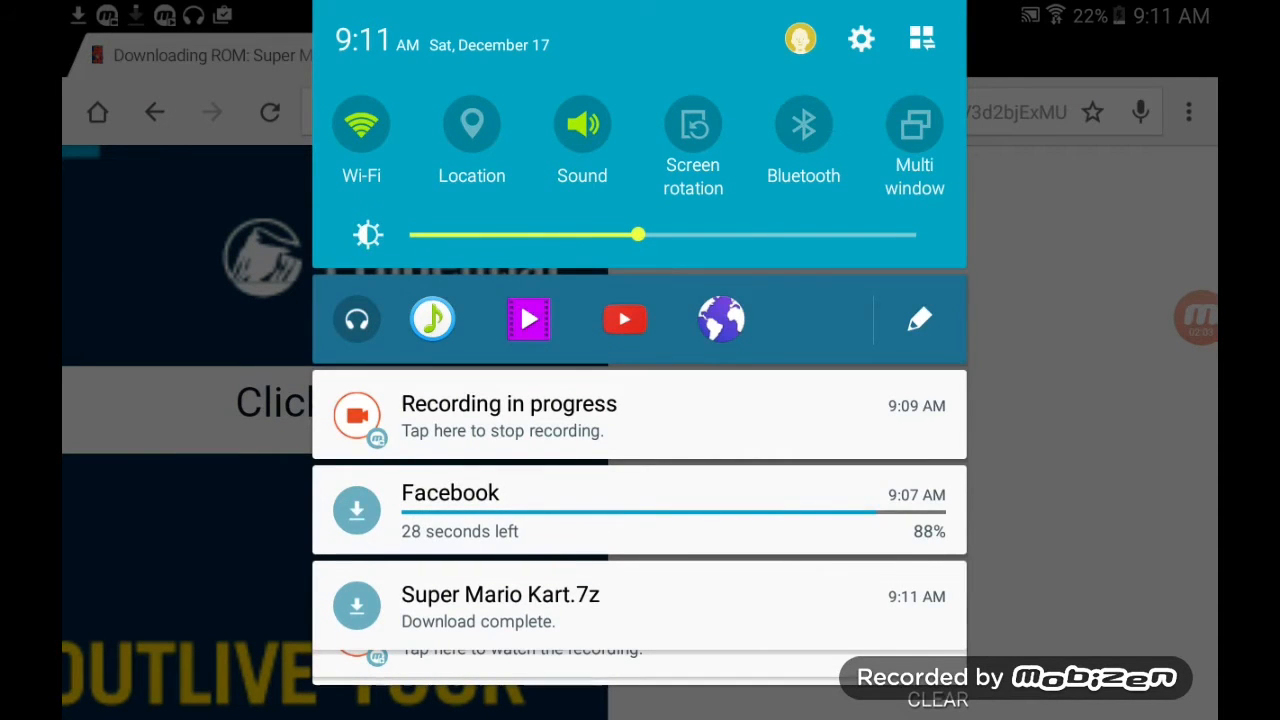
Step: Browse the app drawer to launch ZArchiver
{"action": "scroll", "scroll_direction": "down", "scroll_amount": 3}
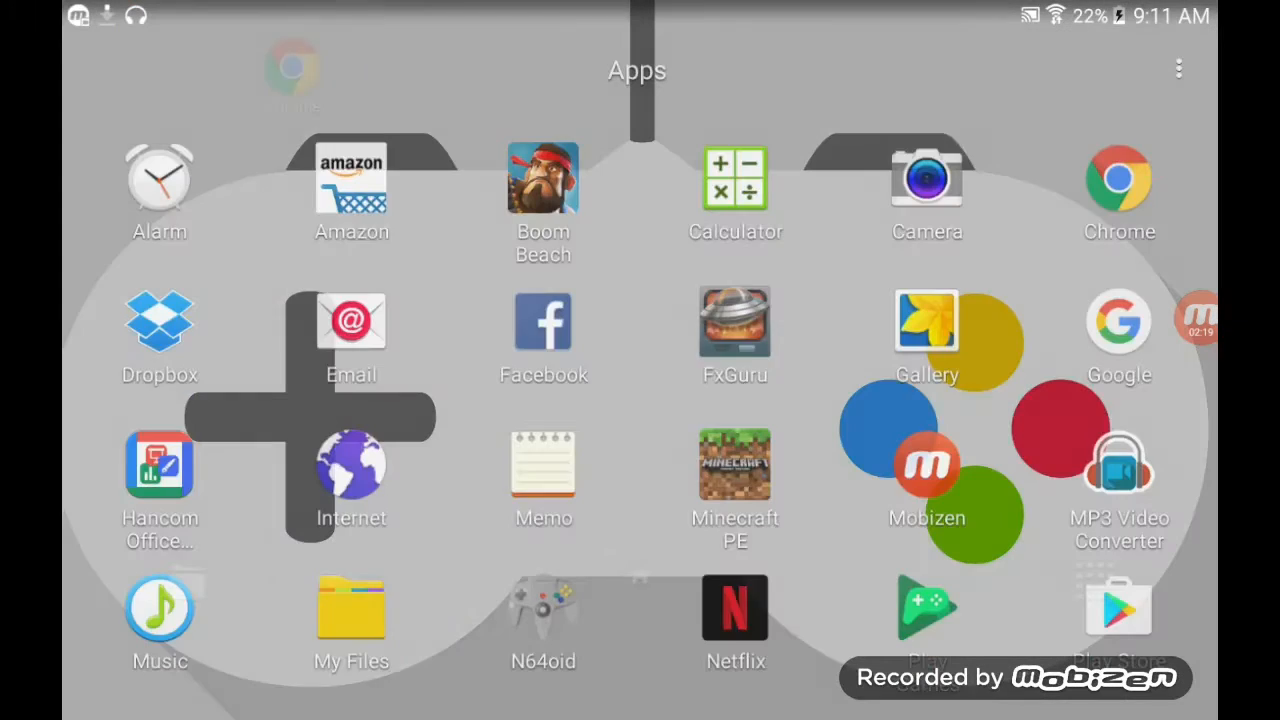
{"action": "scroll", "scroll_direction": "left", "scroll_amount": 3}
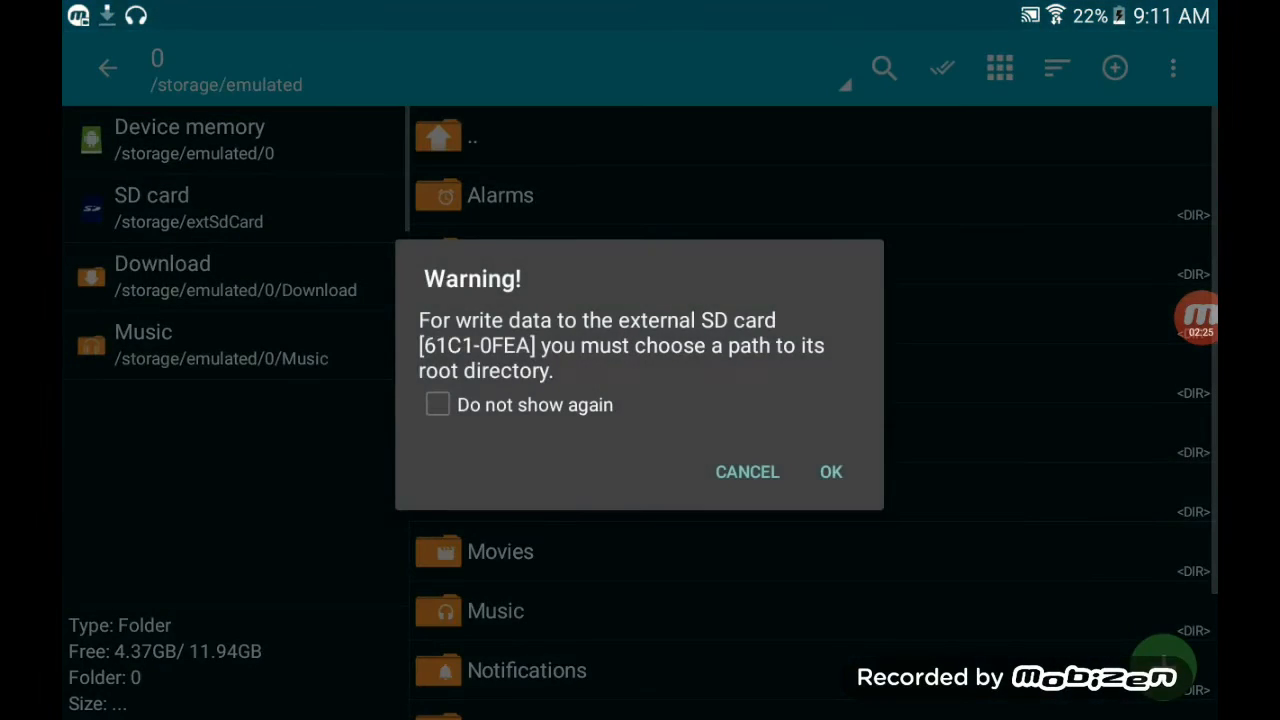
Step: Dismiss the SD card warning, find Super Mario Kart.7z in Download, and exit to the app drawer
{"action": "left_click", "coordinate": [830, 472]}
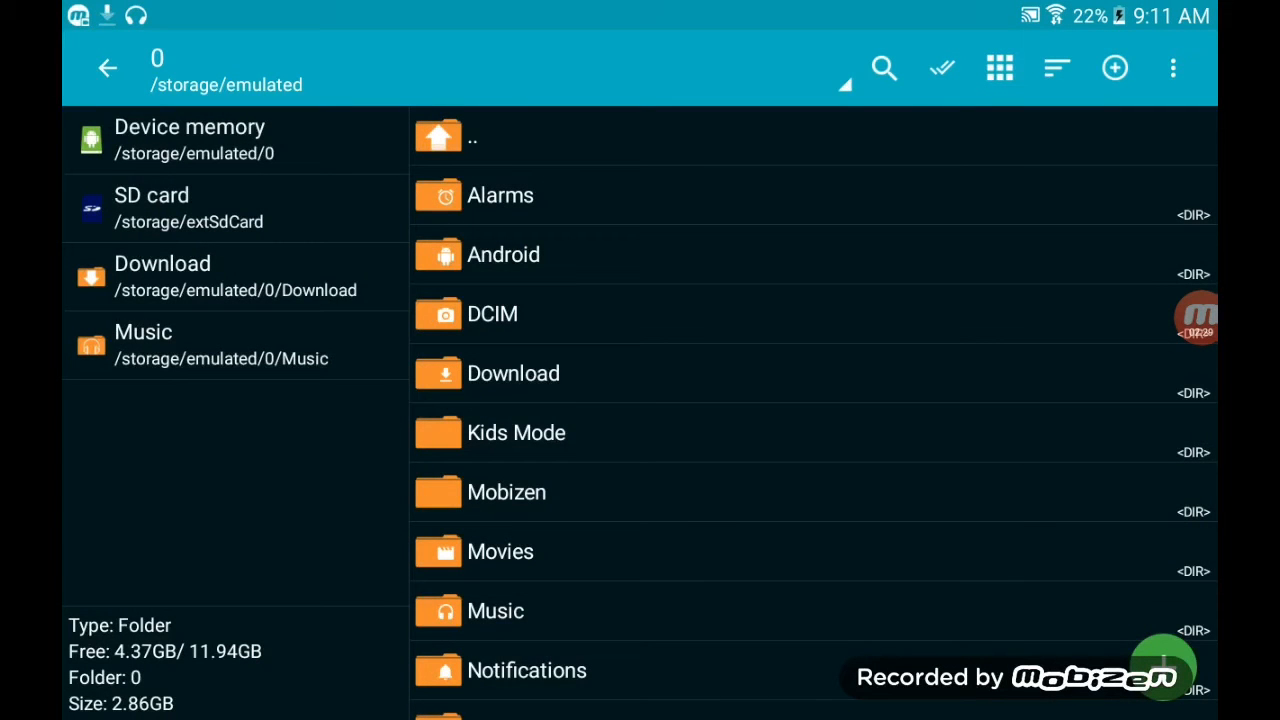
{"action": "left_click", "coordinate": [512, 373]}
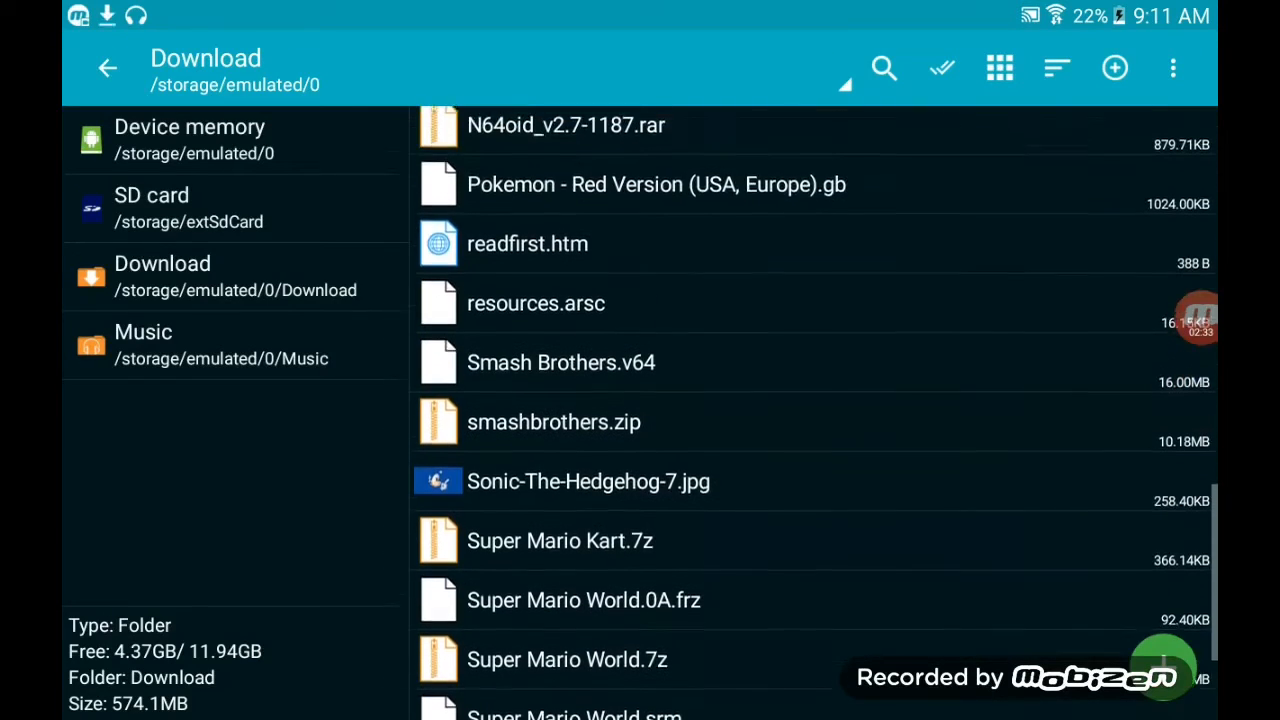
{"action": "scroll", "scroll_direction": "up", "scroll_amount": 3}
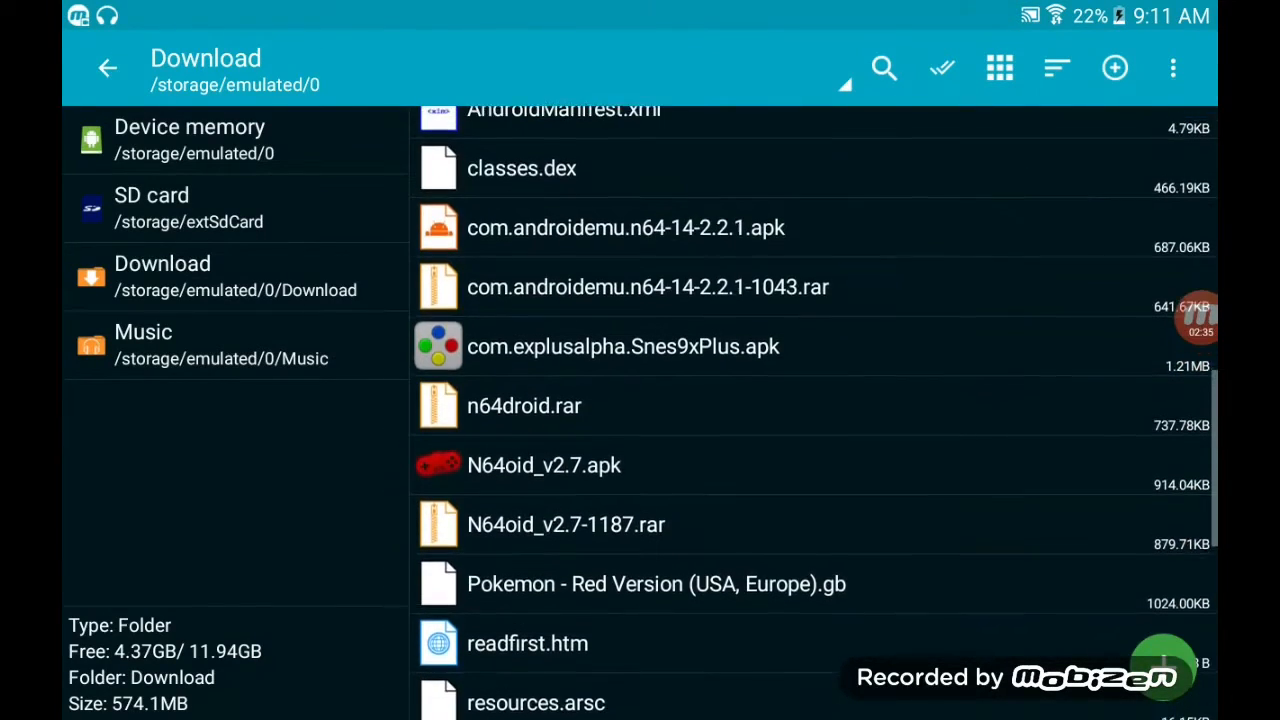
{"action": "scroll", "scroll_direction": "down", "scroll_amount": 3}
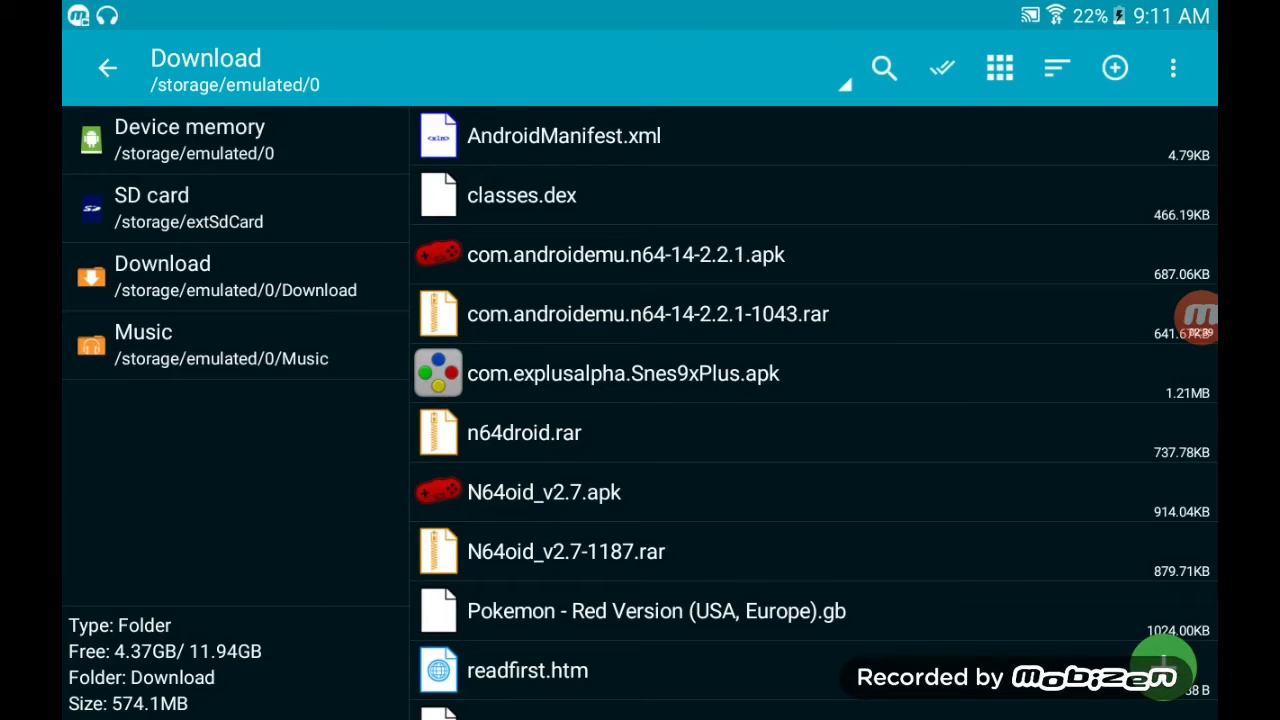
{"action": "left_click", "coordinate": [592, 373]}
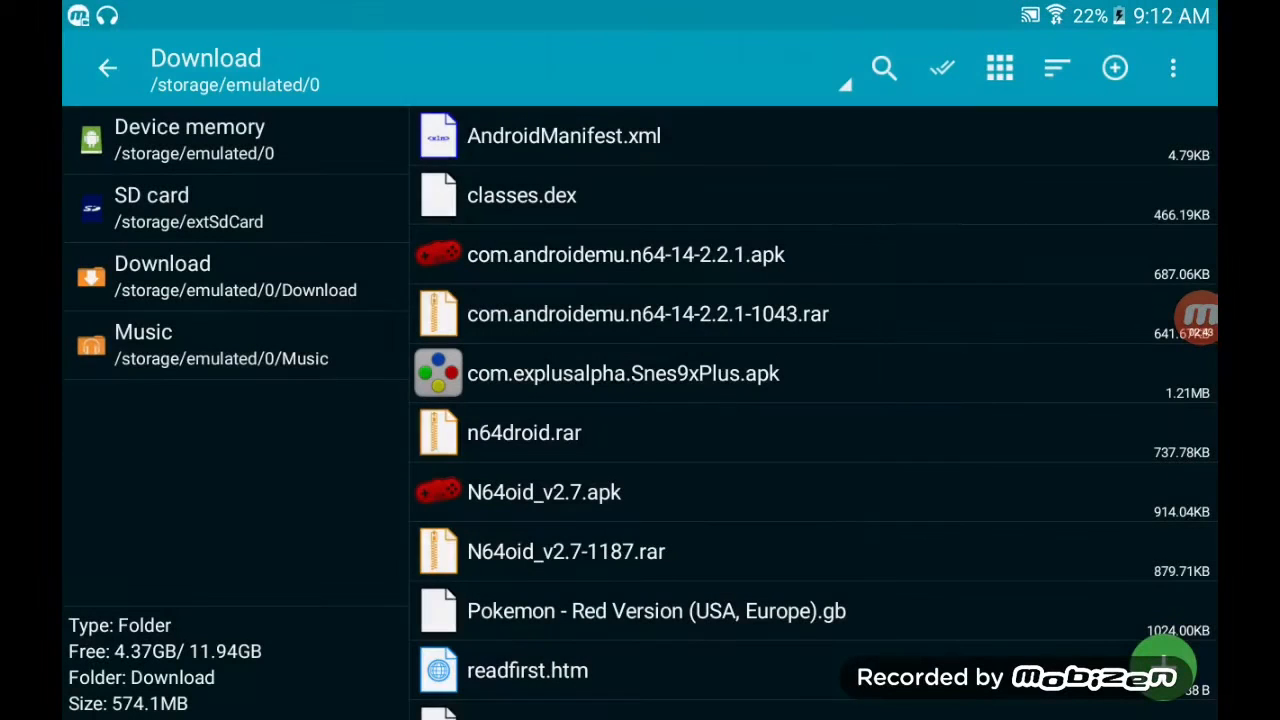
{"action": "left_click", "coordinate": [617, 373]}
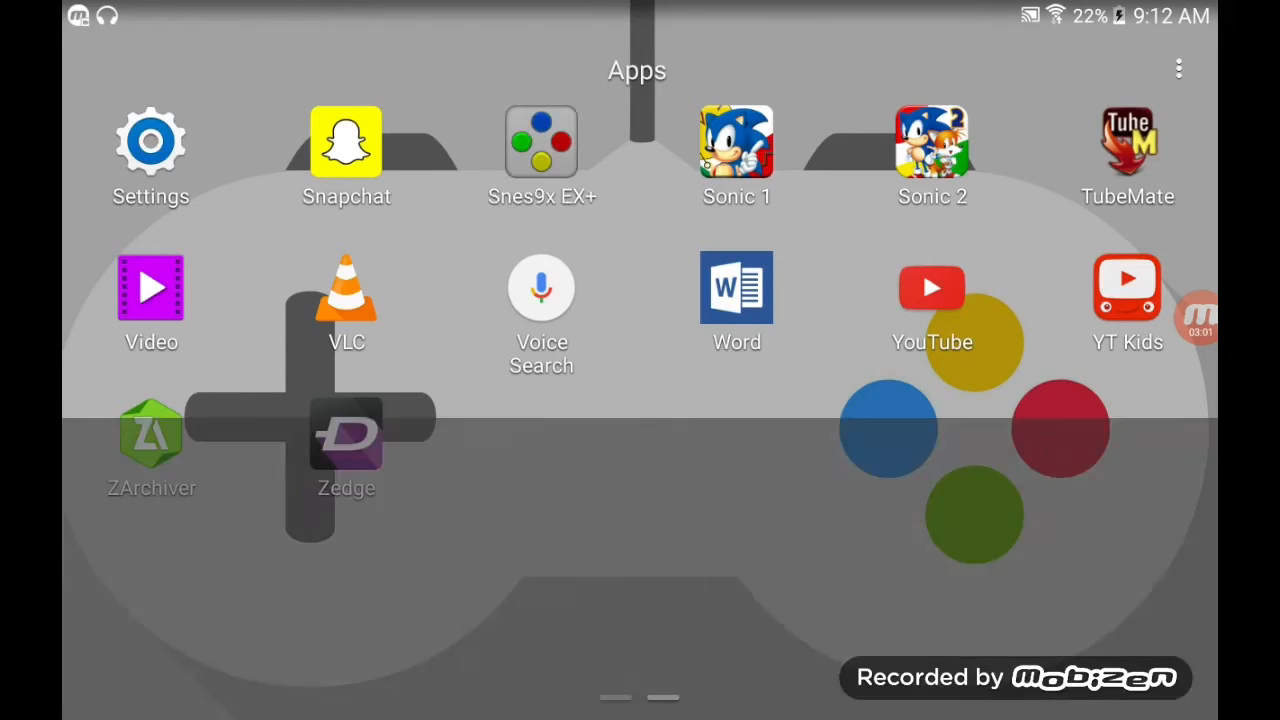
Step: Load Super Mario Kart.7z in Snes9x EX+ and advance to the 50cc/100cc class menu
{"action": "left_click", "coordinate": [541, 143]}
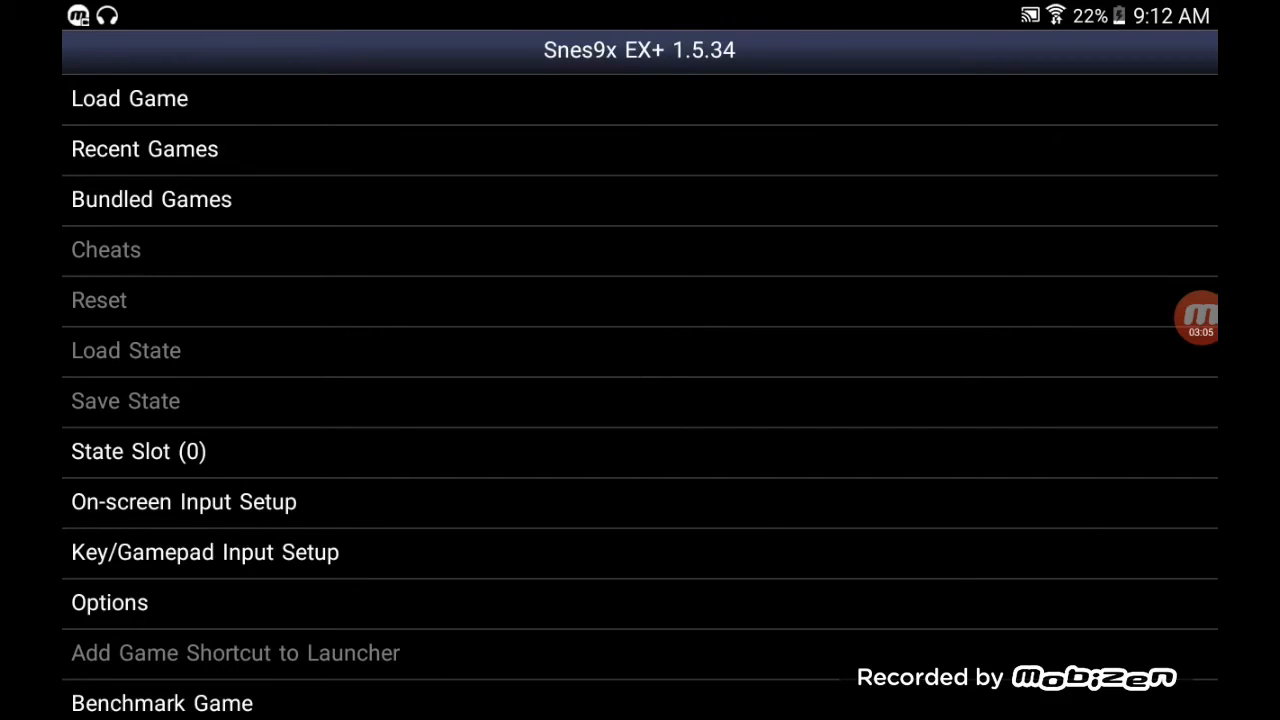
{"action": "left_click", "coordinate": [128, 98]}
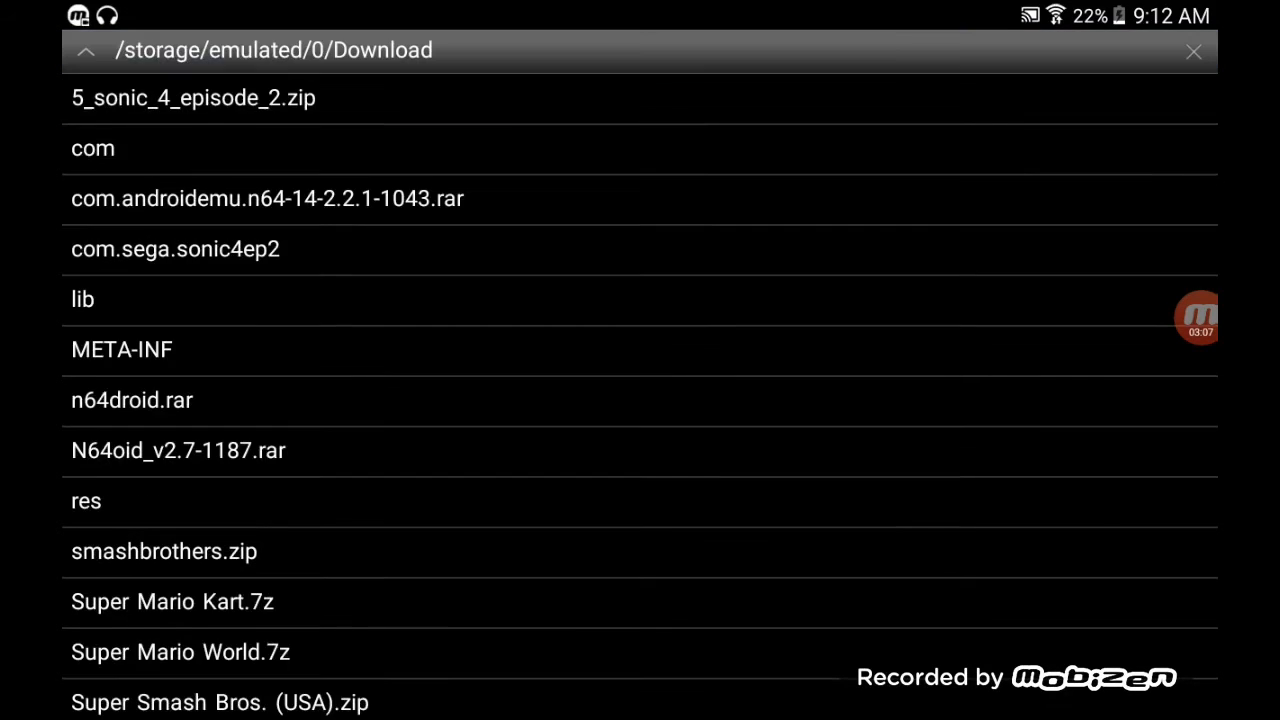
{"action": "scroll", "scroll_direction": "down", "scroll_amount": 3}
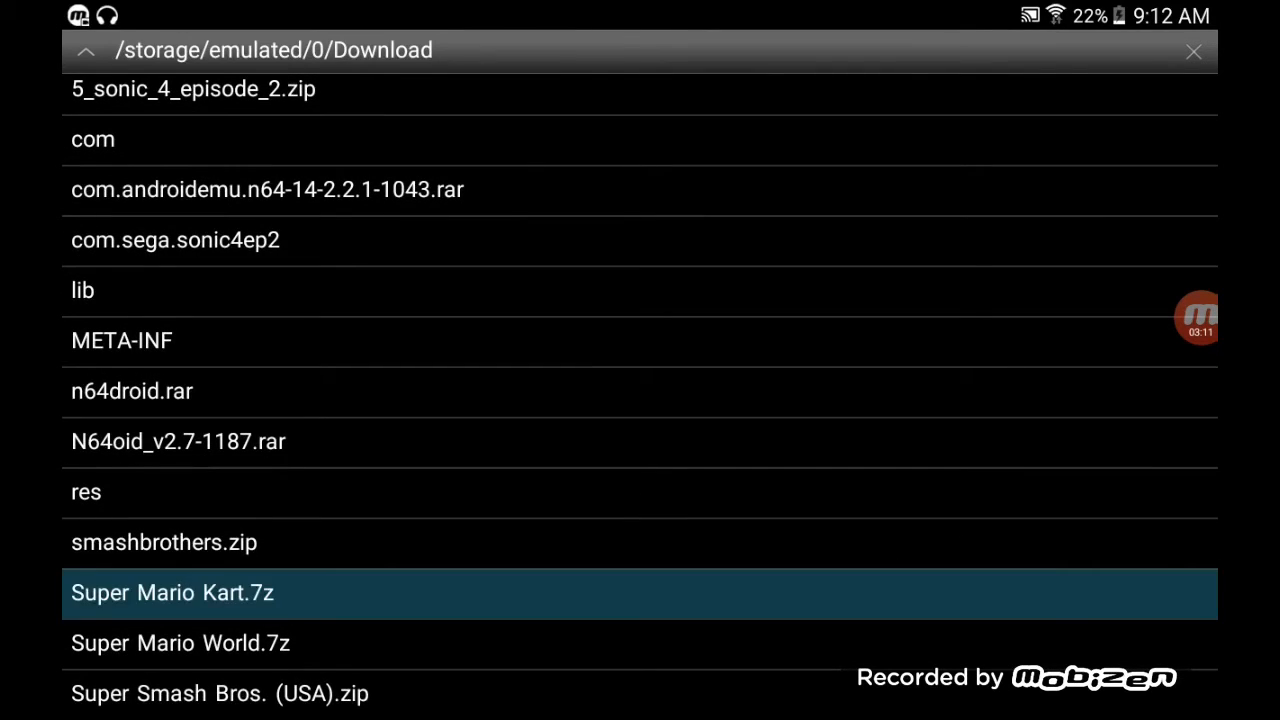
{"action": "left_click", "coordinate": [172, 593]}
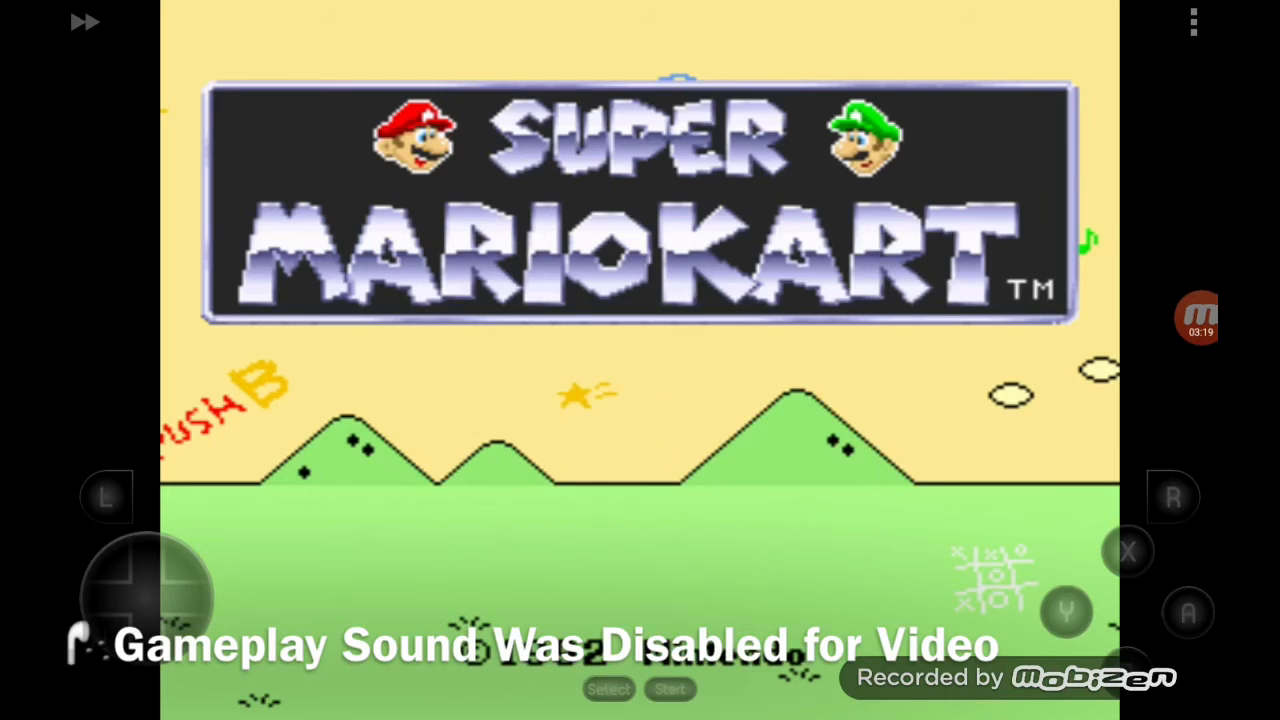
{"action": "left_click", "coordinate": [671, 686]}
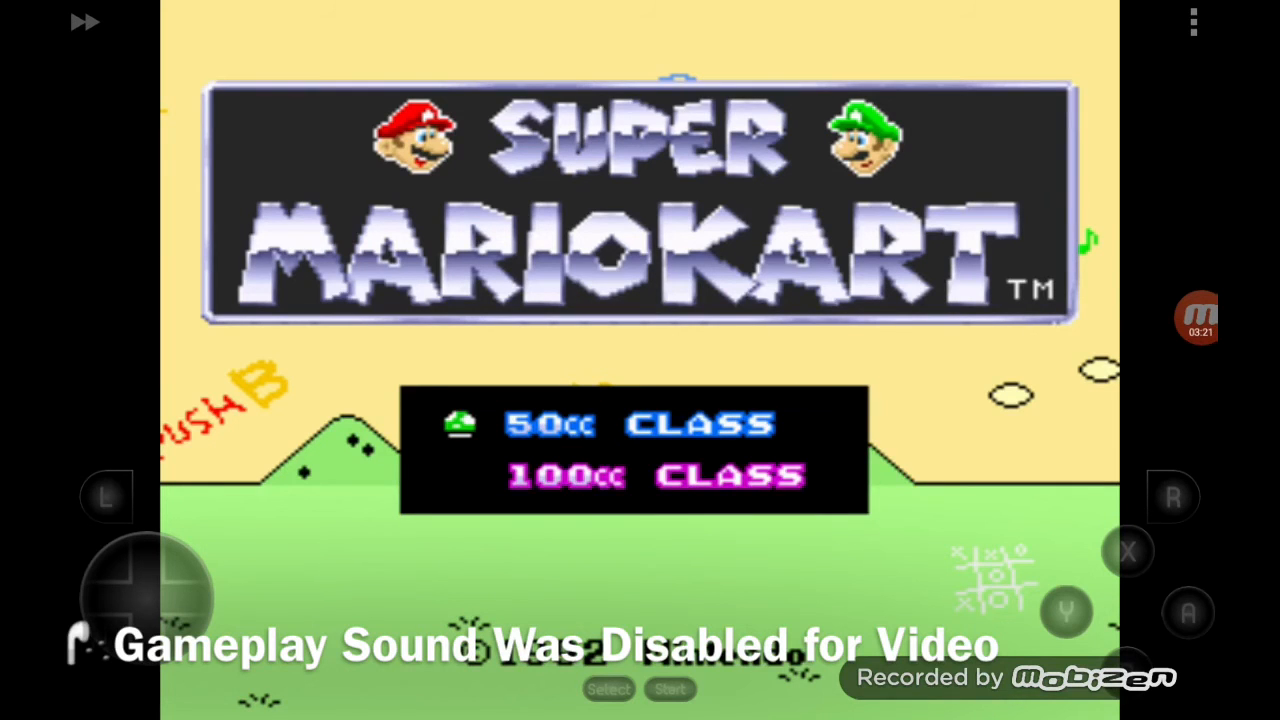